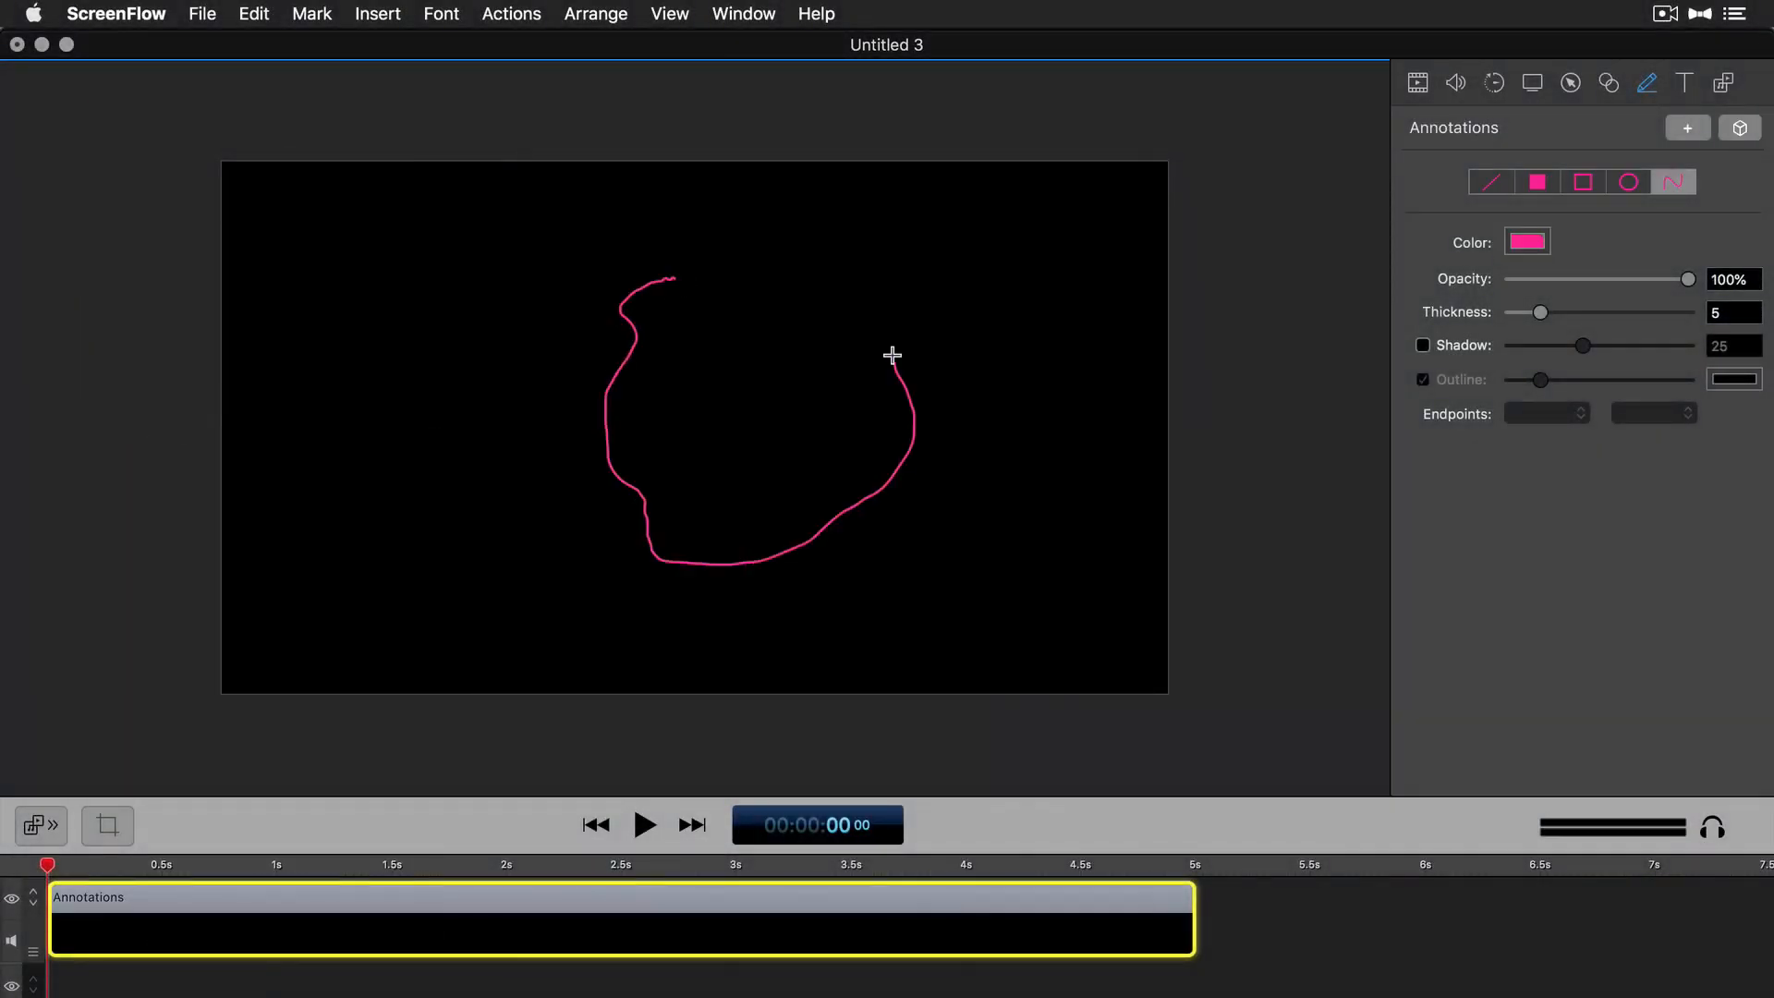
- Switch to the untitled project window showing the black SCREENFLOW.jpg canvas
left_click(1526, 241)
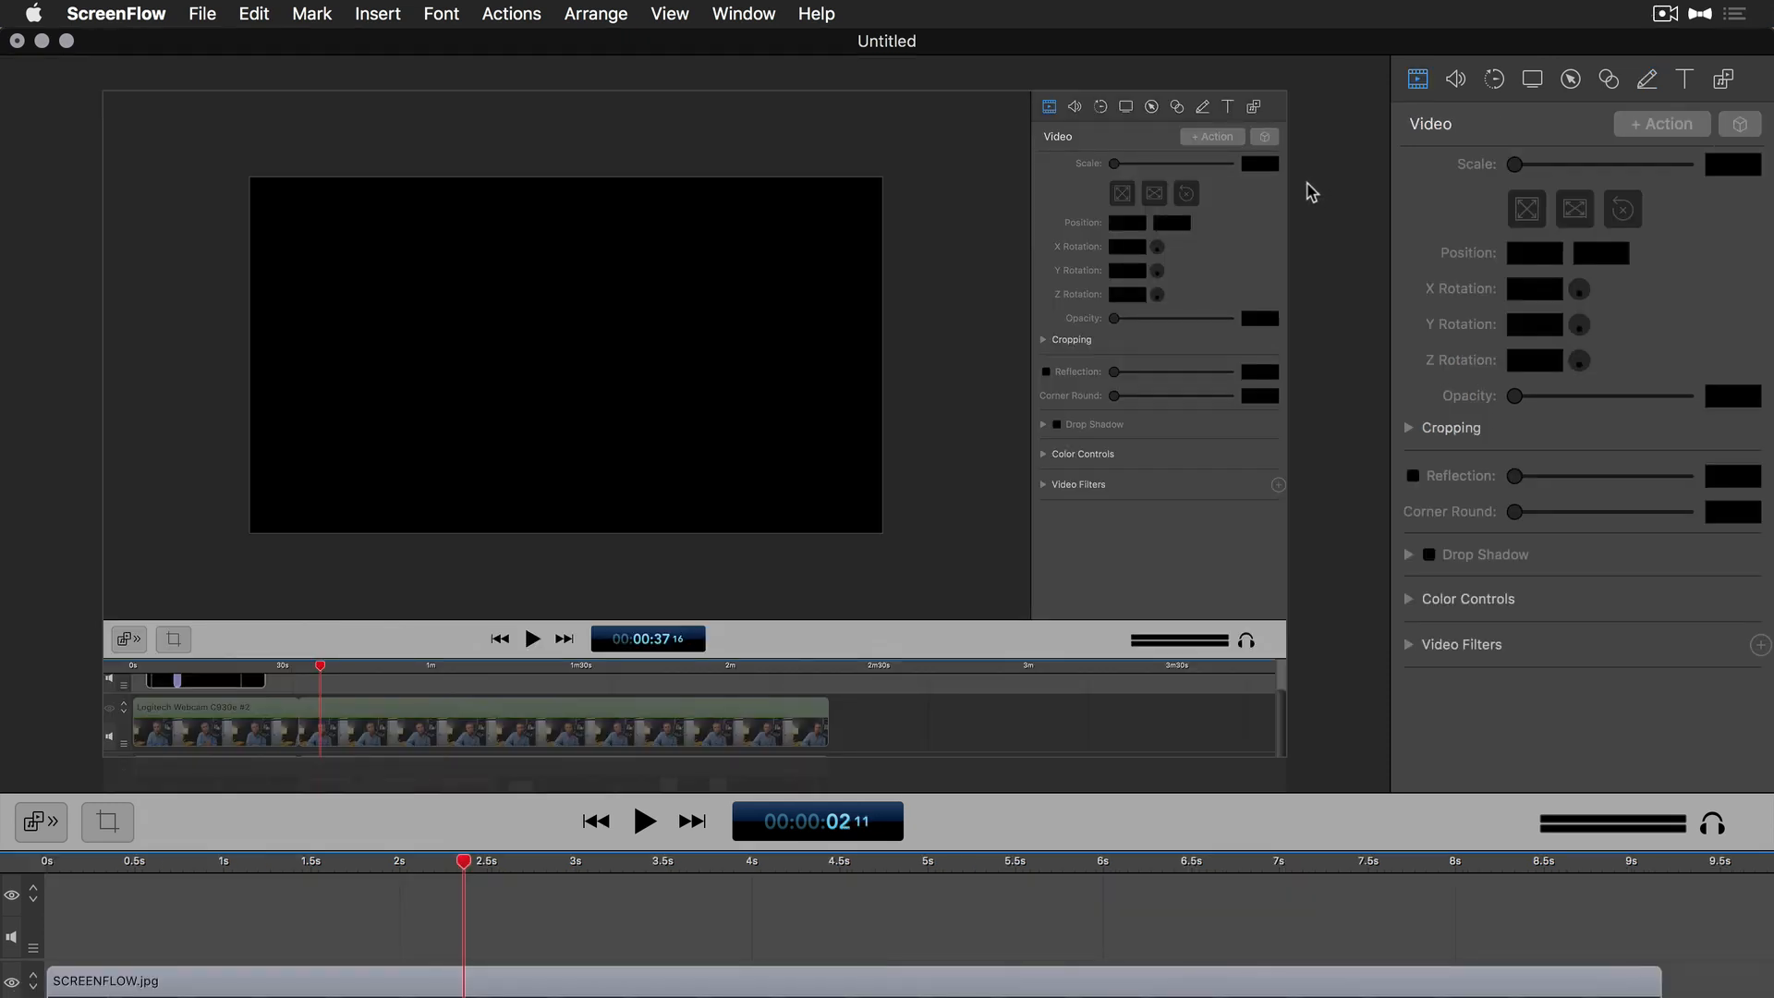
mouse_move(1439, 148)
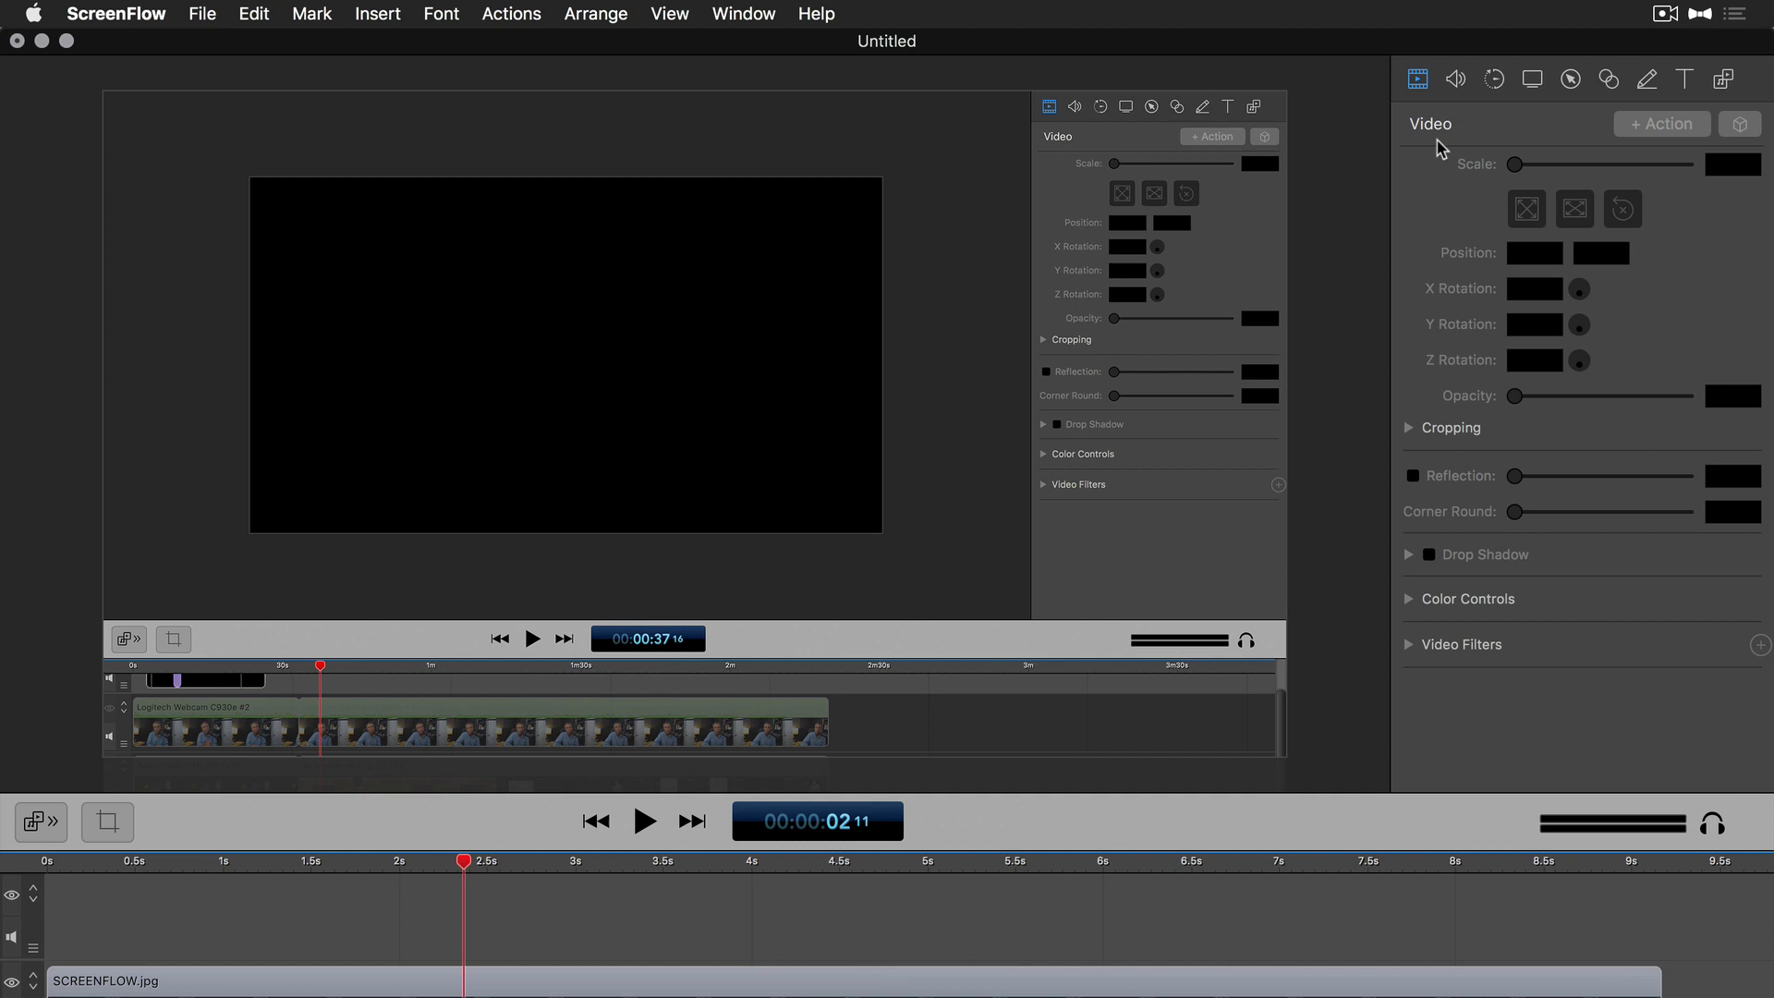
- Add an annotations clip at the playhead with the freehand tool and white colour kept
left_click(1624, 78)
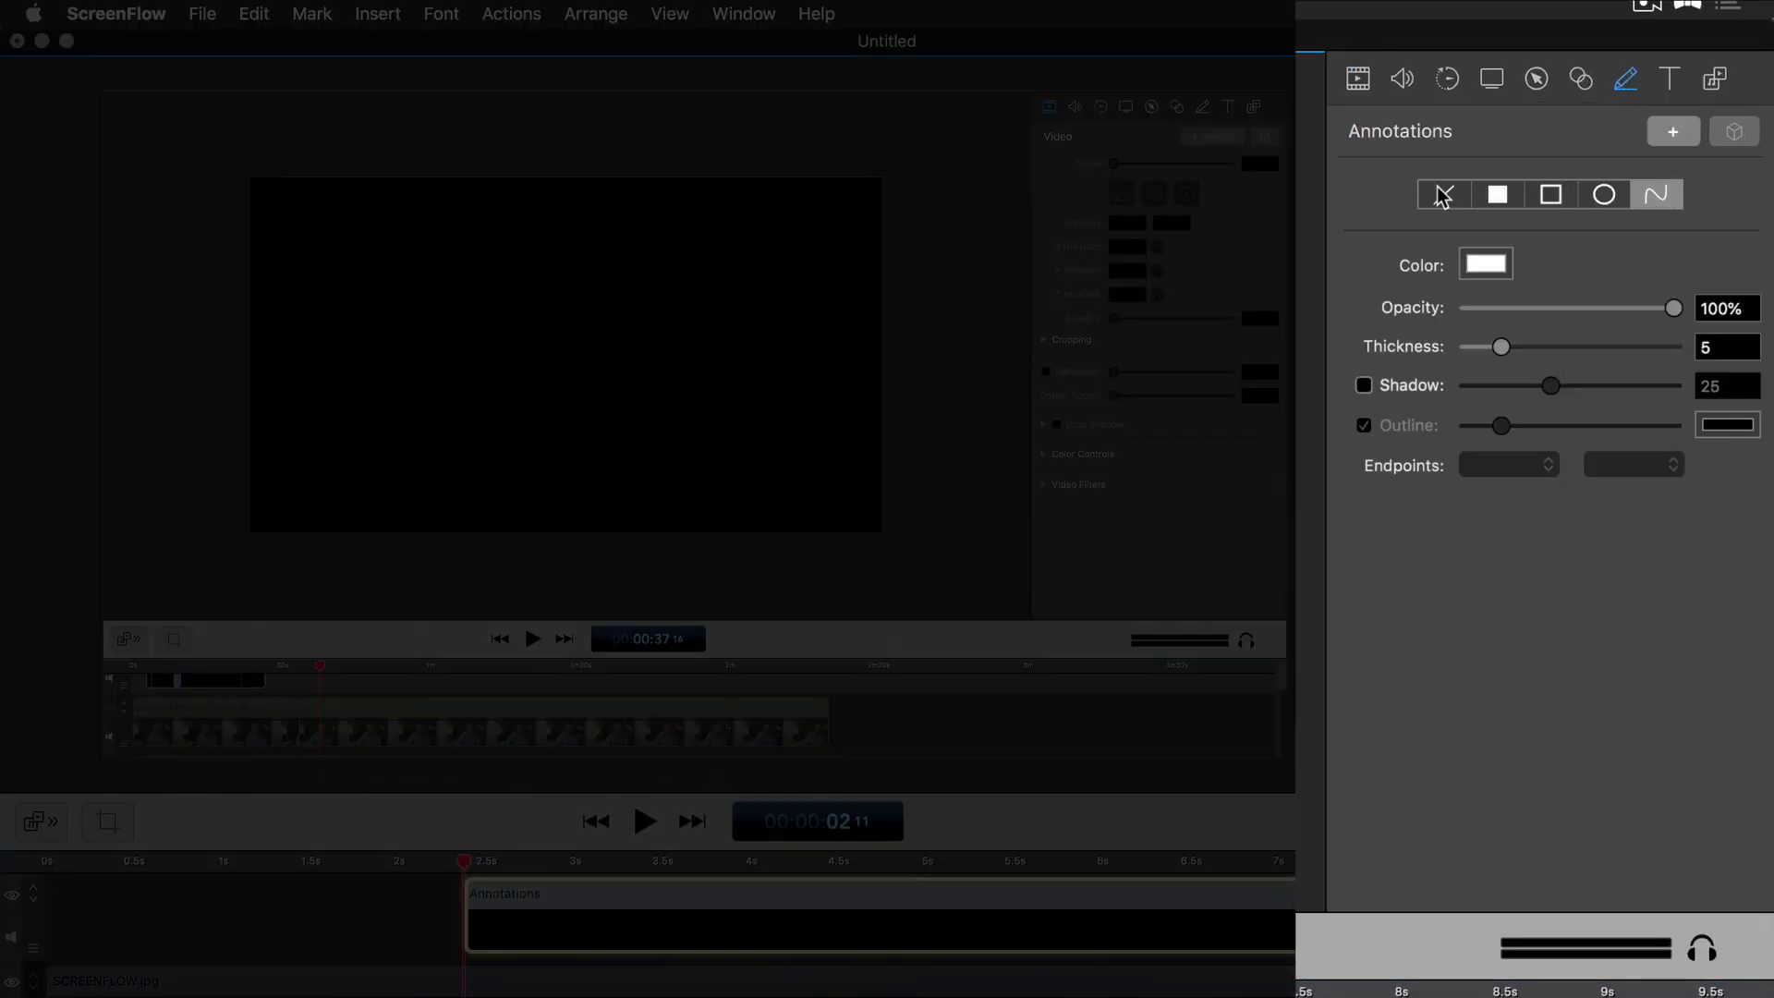
left_click(1656, 194)
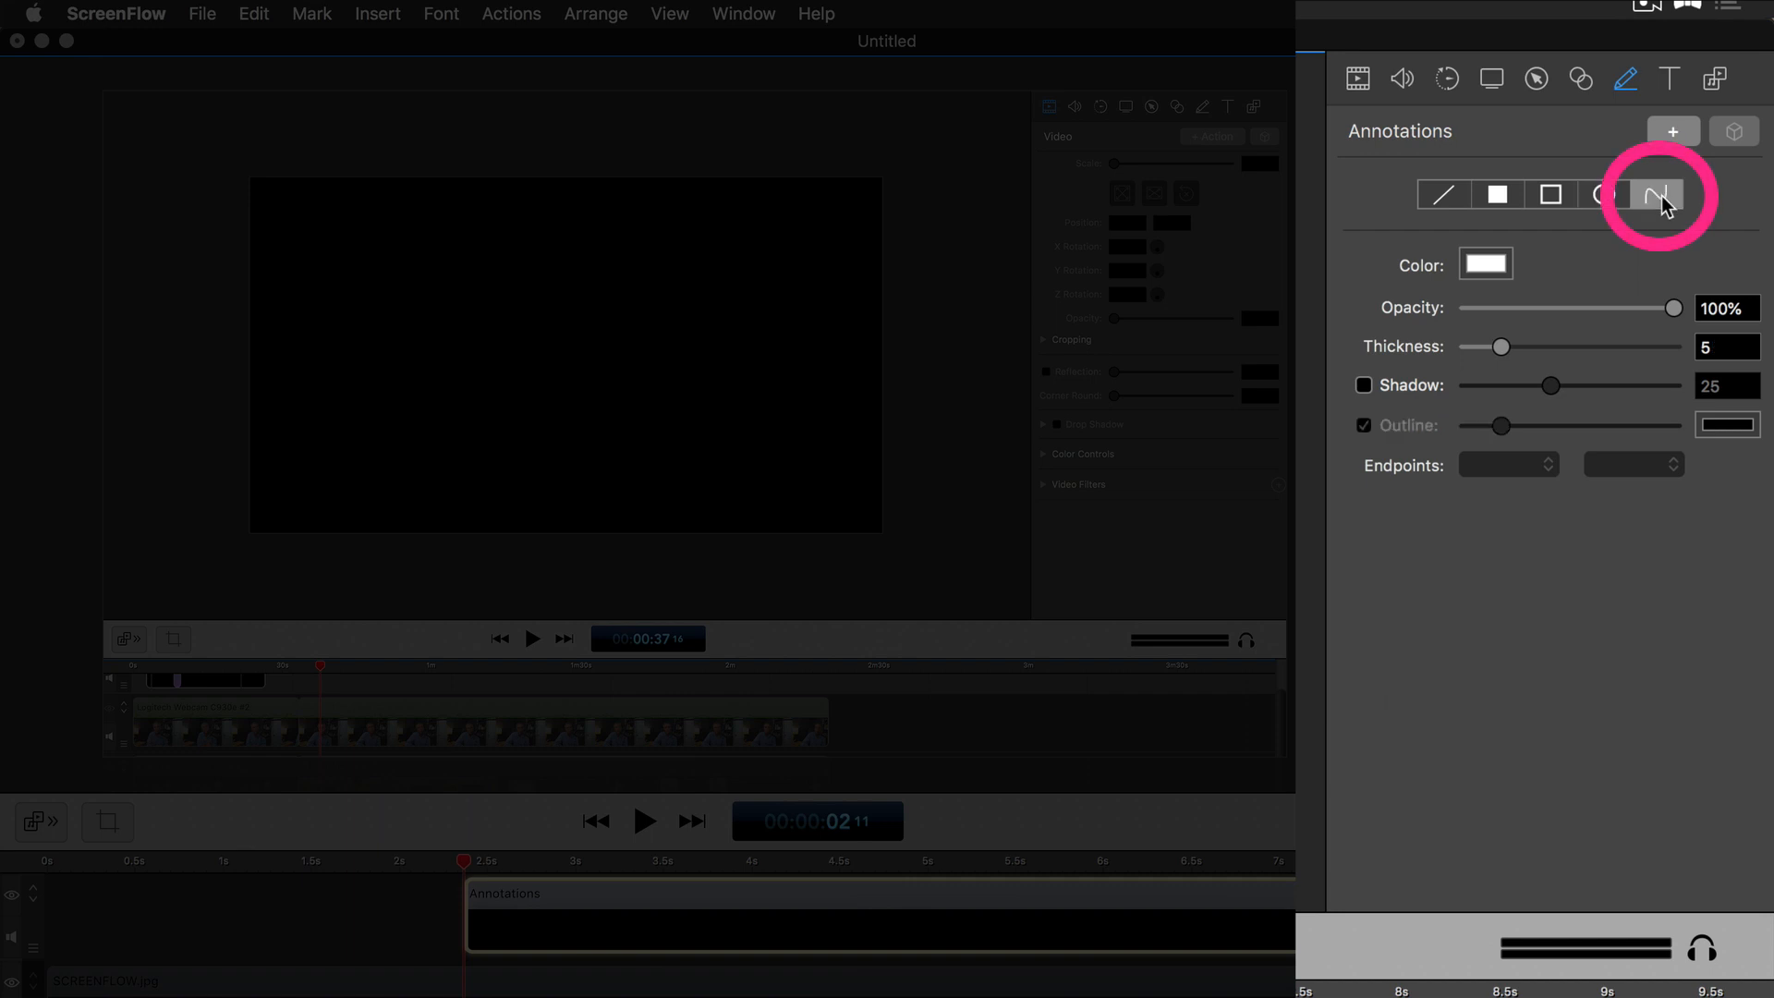
mouse_move(1657, 220)
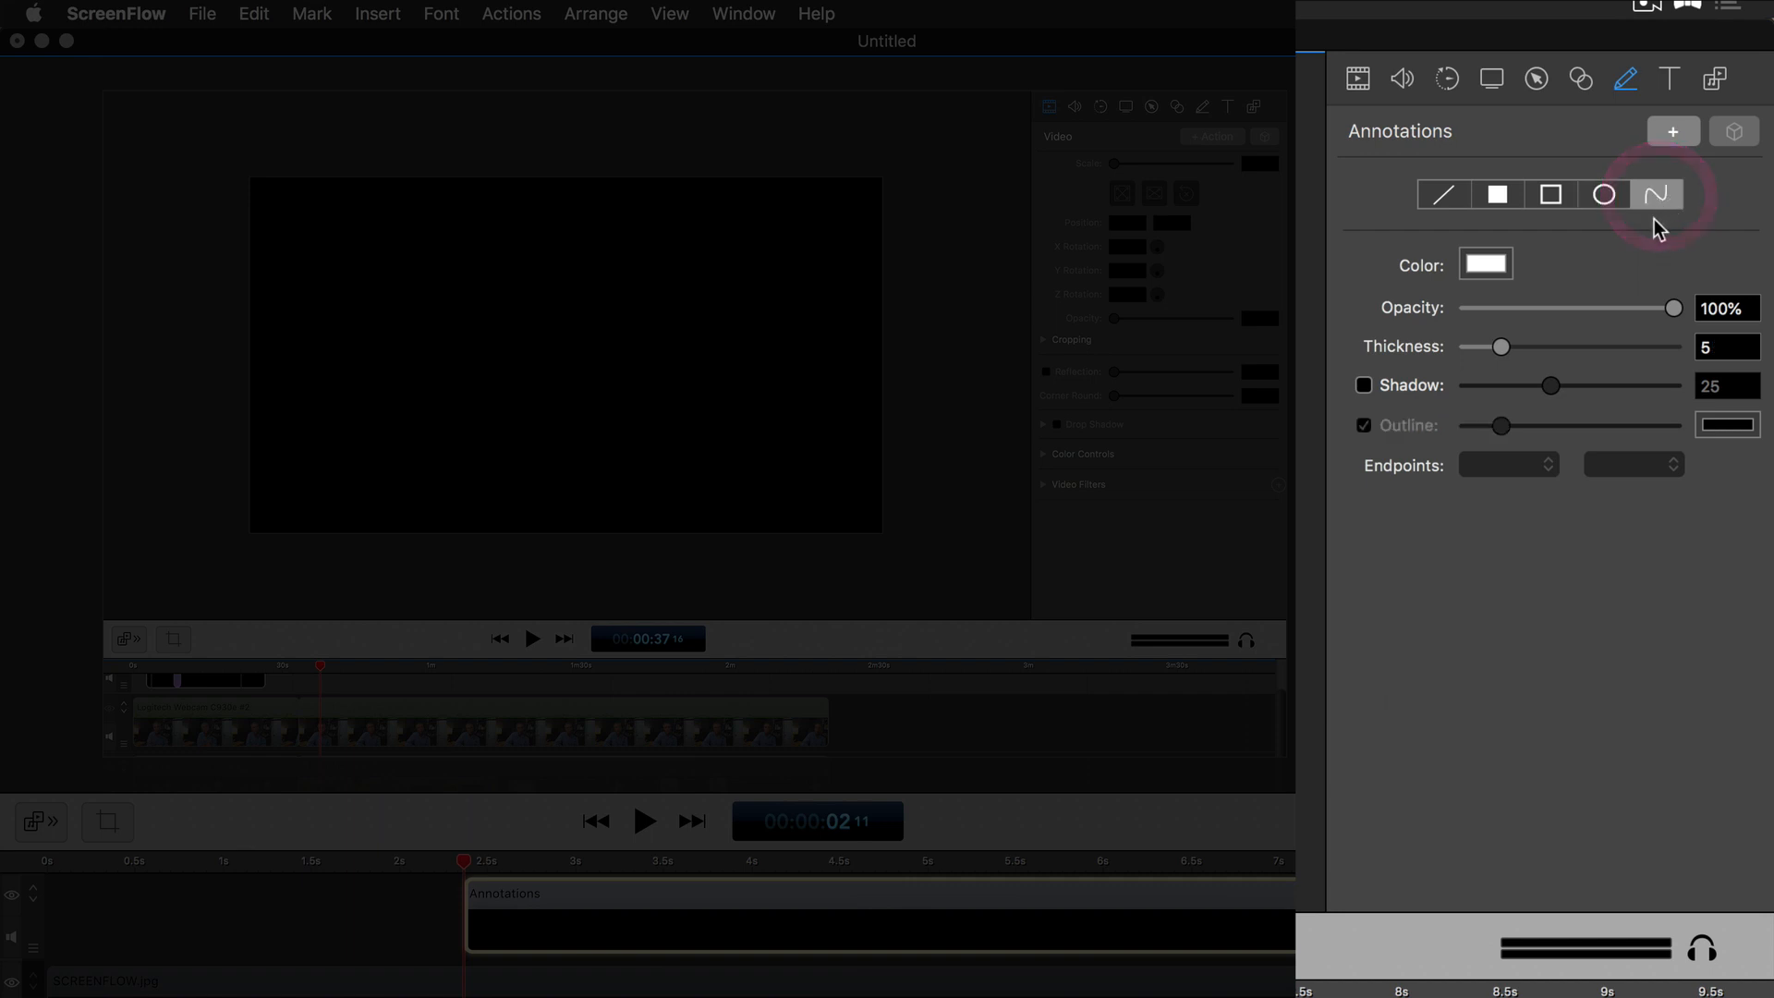
mouse_move(1485, 268)
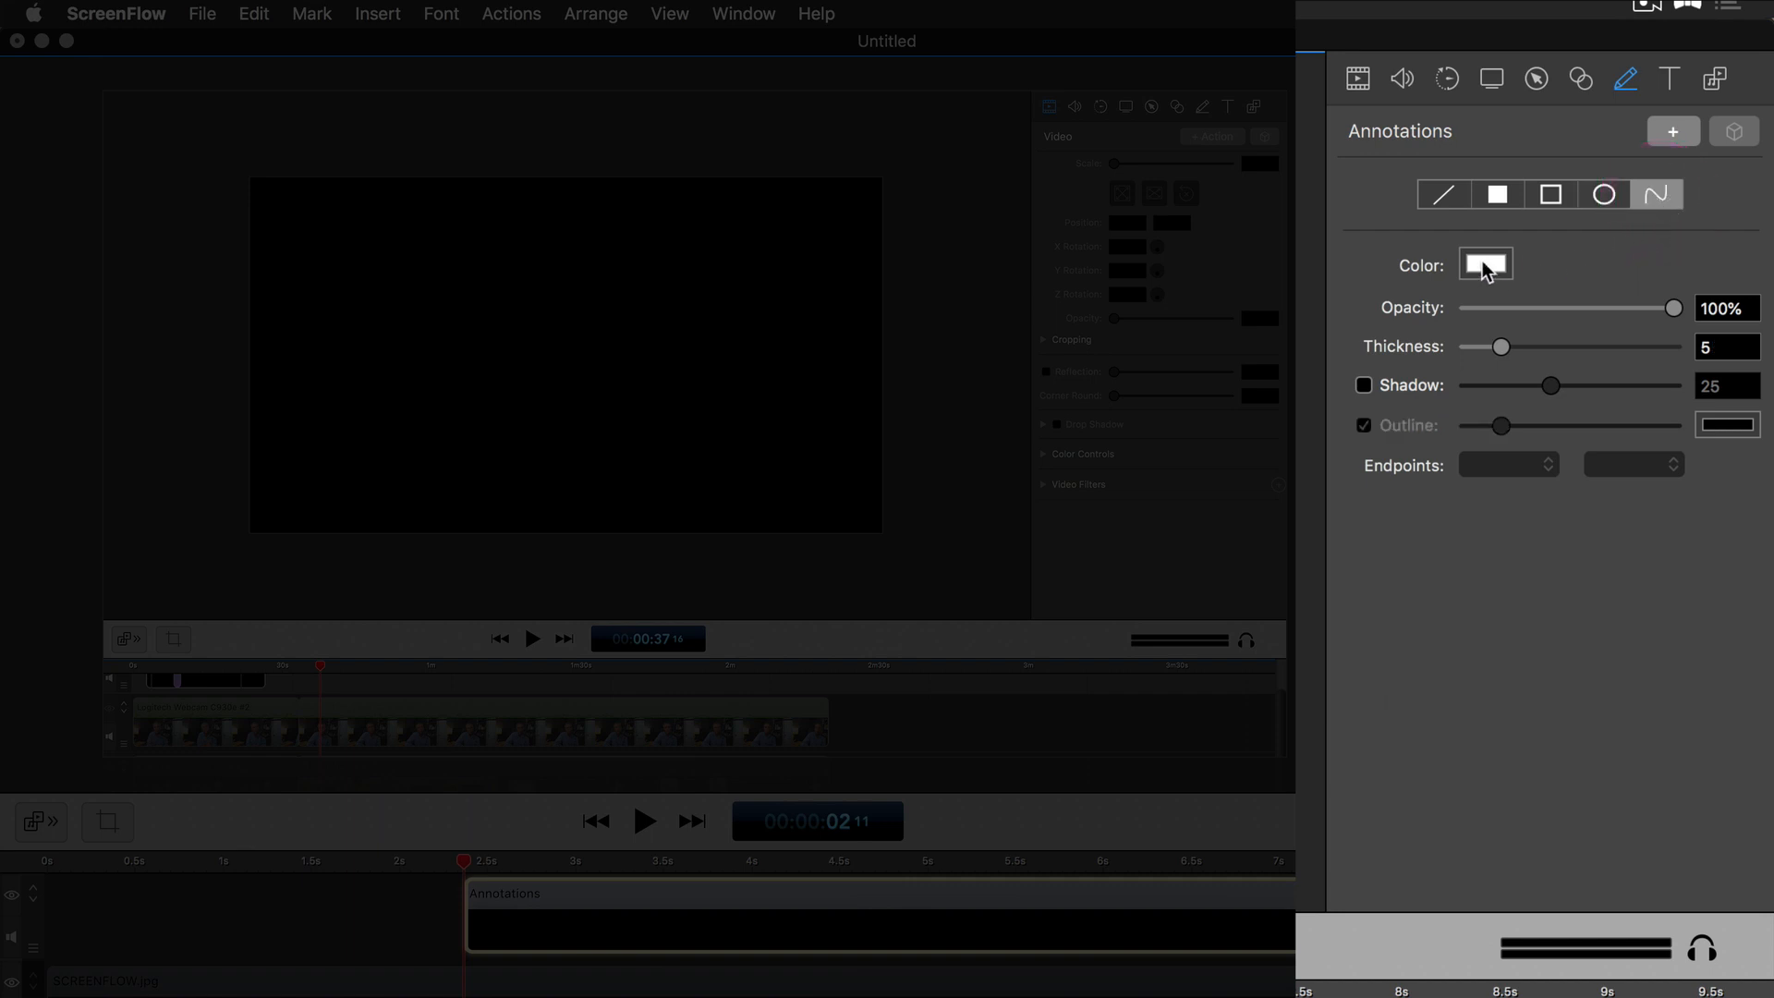
left_click(1484, 264)
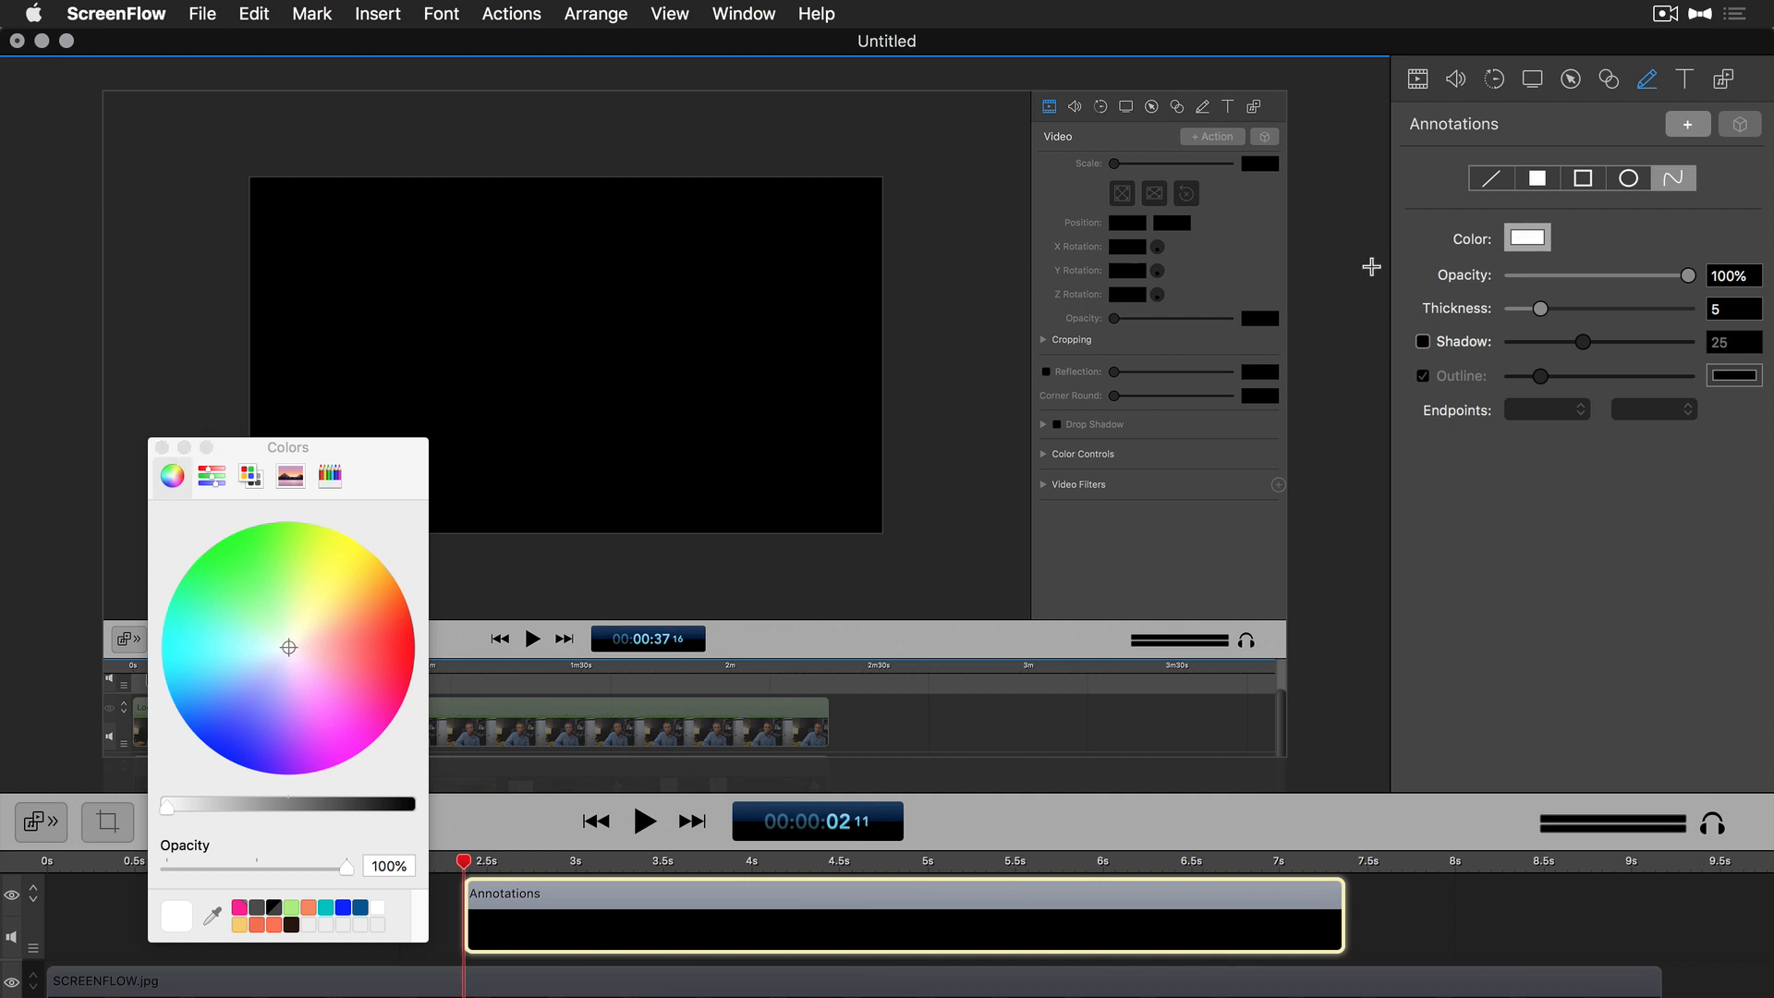
left_click(163, 447)
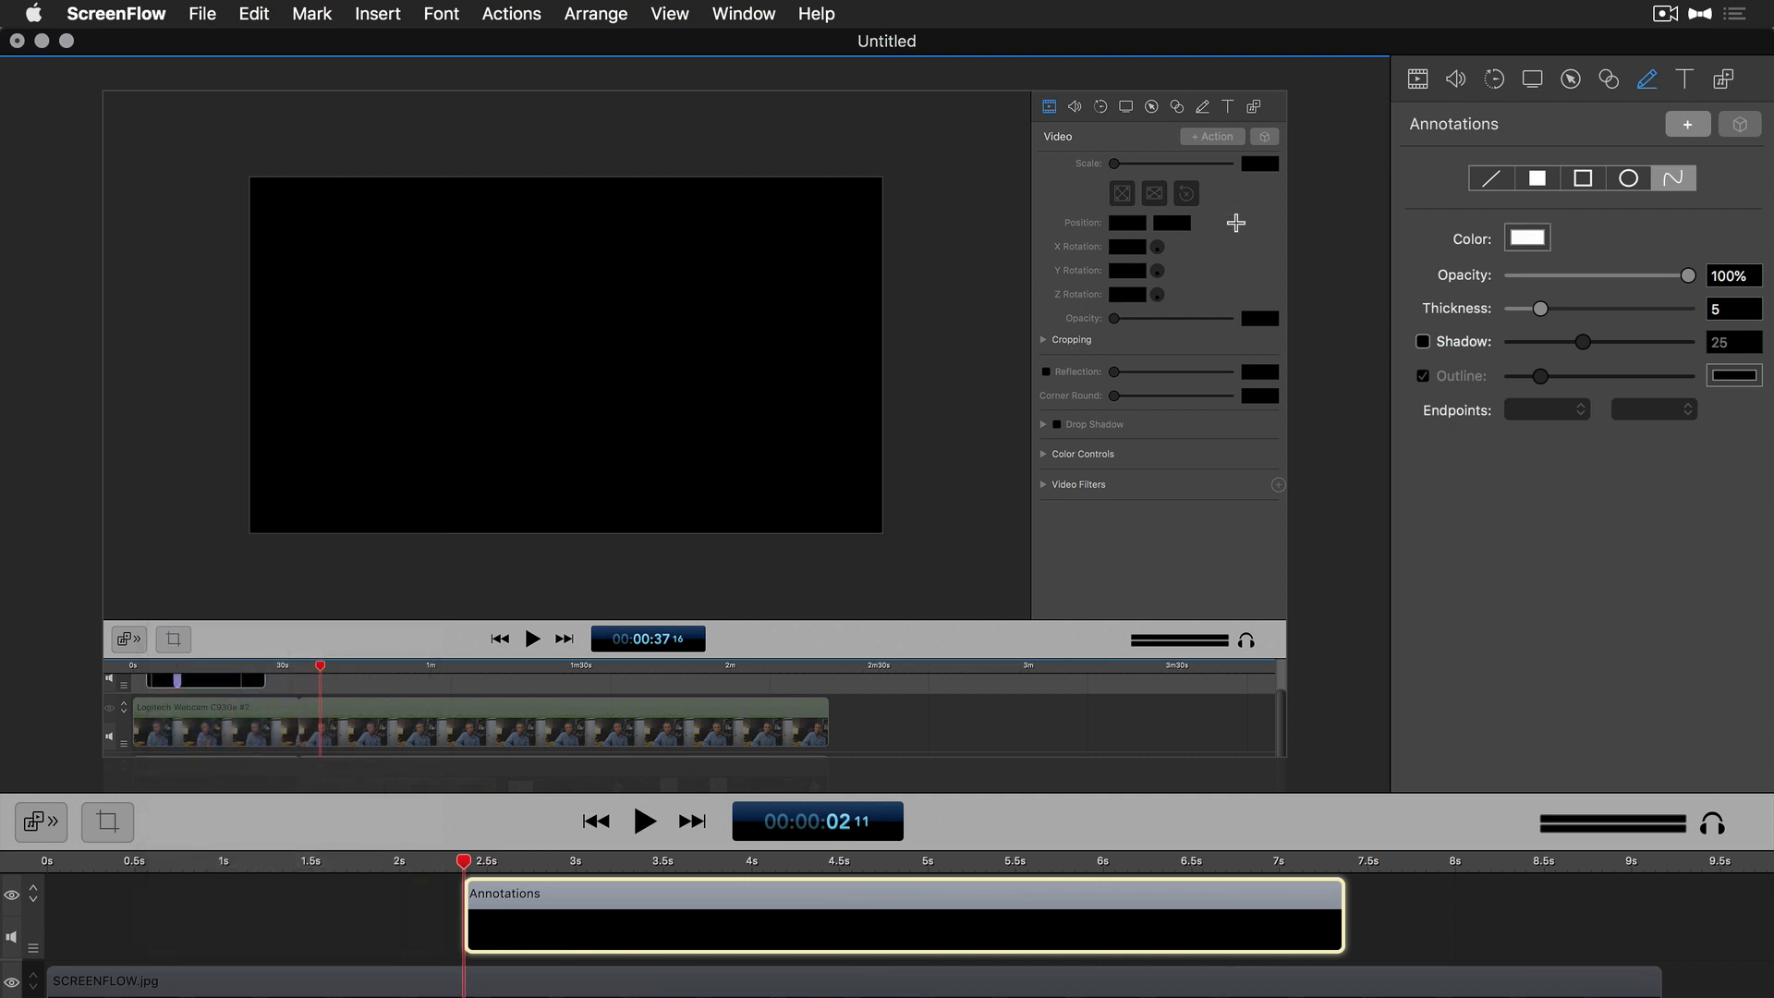
mouse_move(1201, 528)
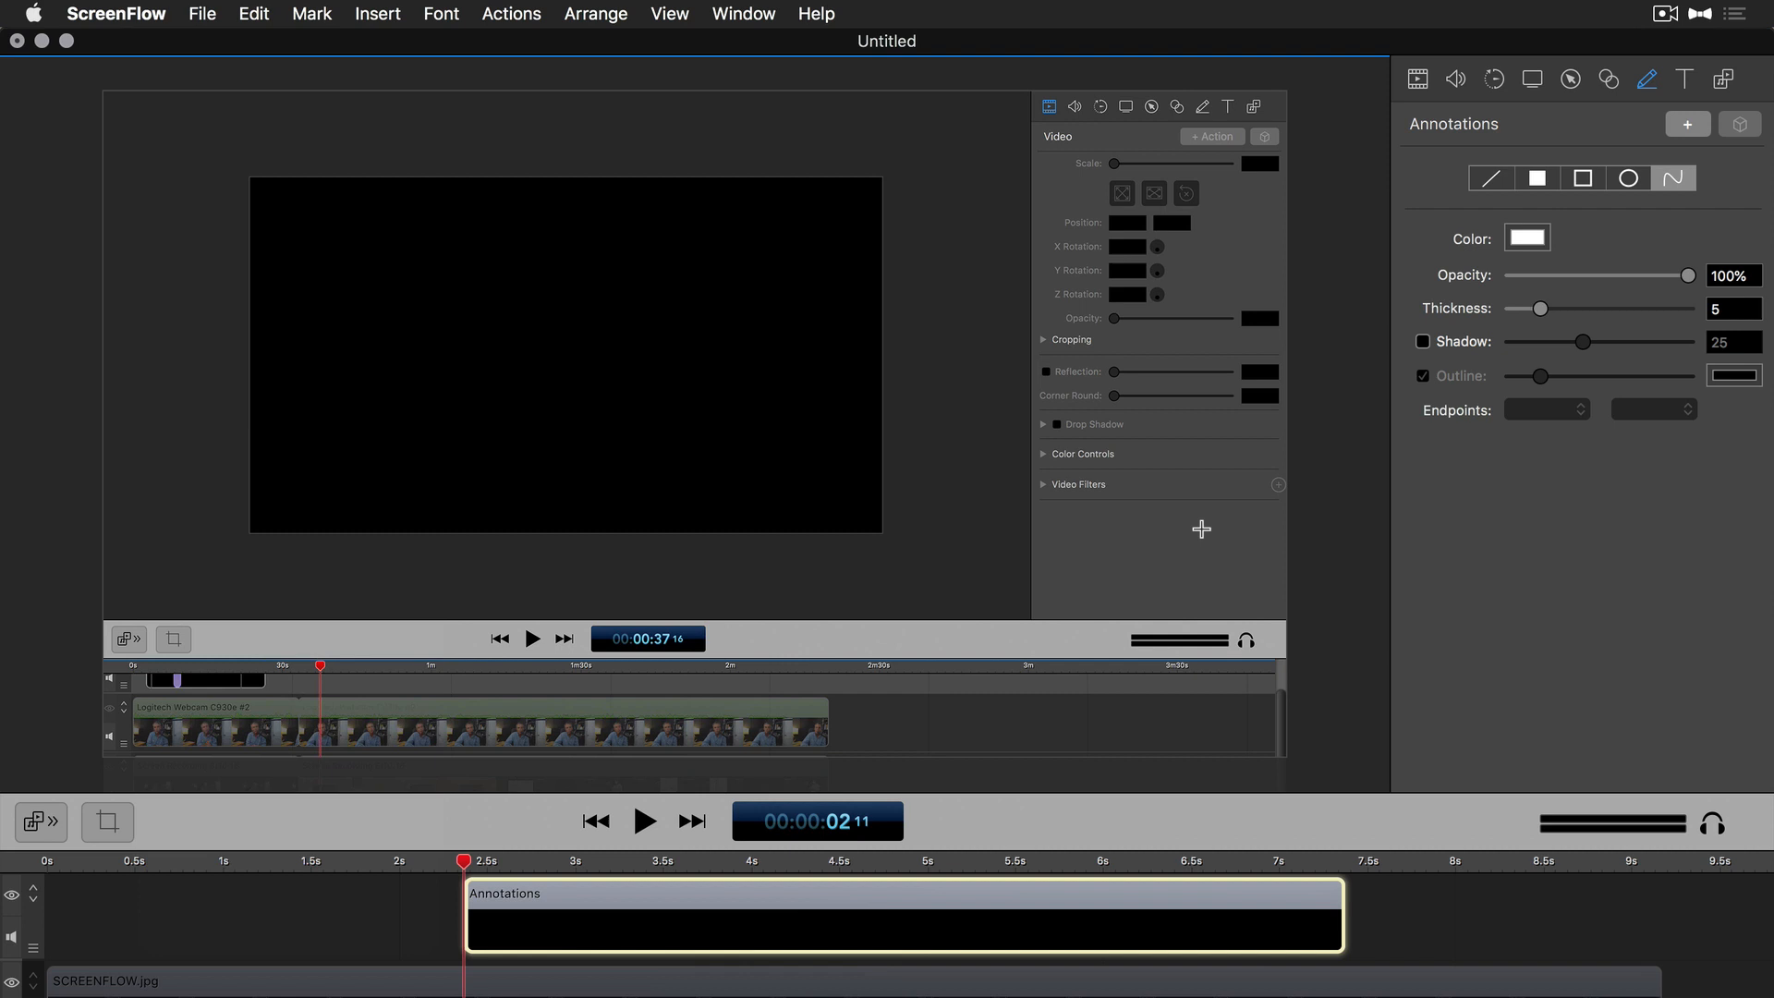
mouse_move(1373, 200)
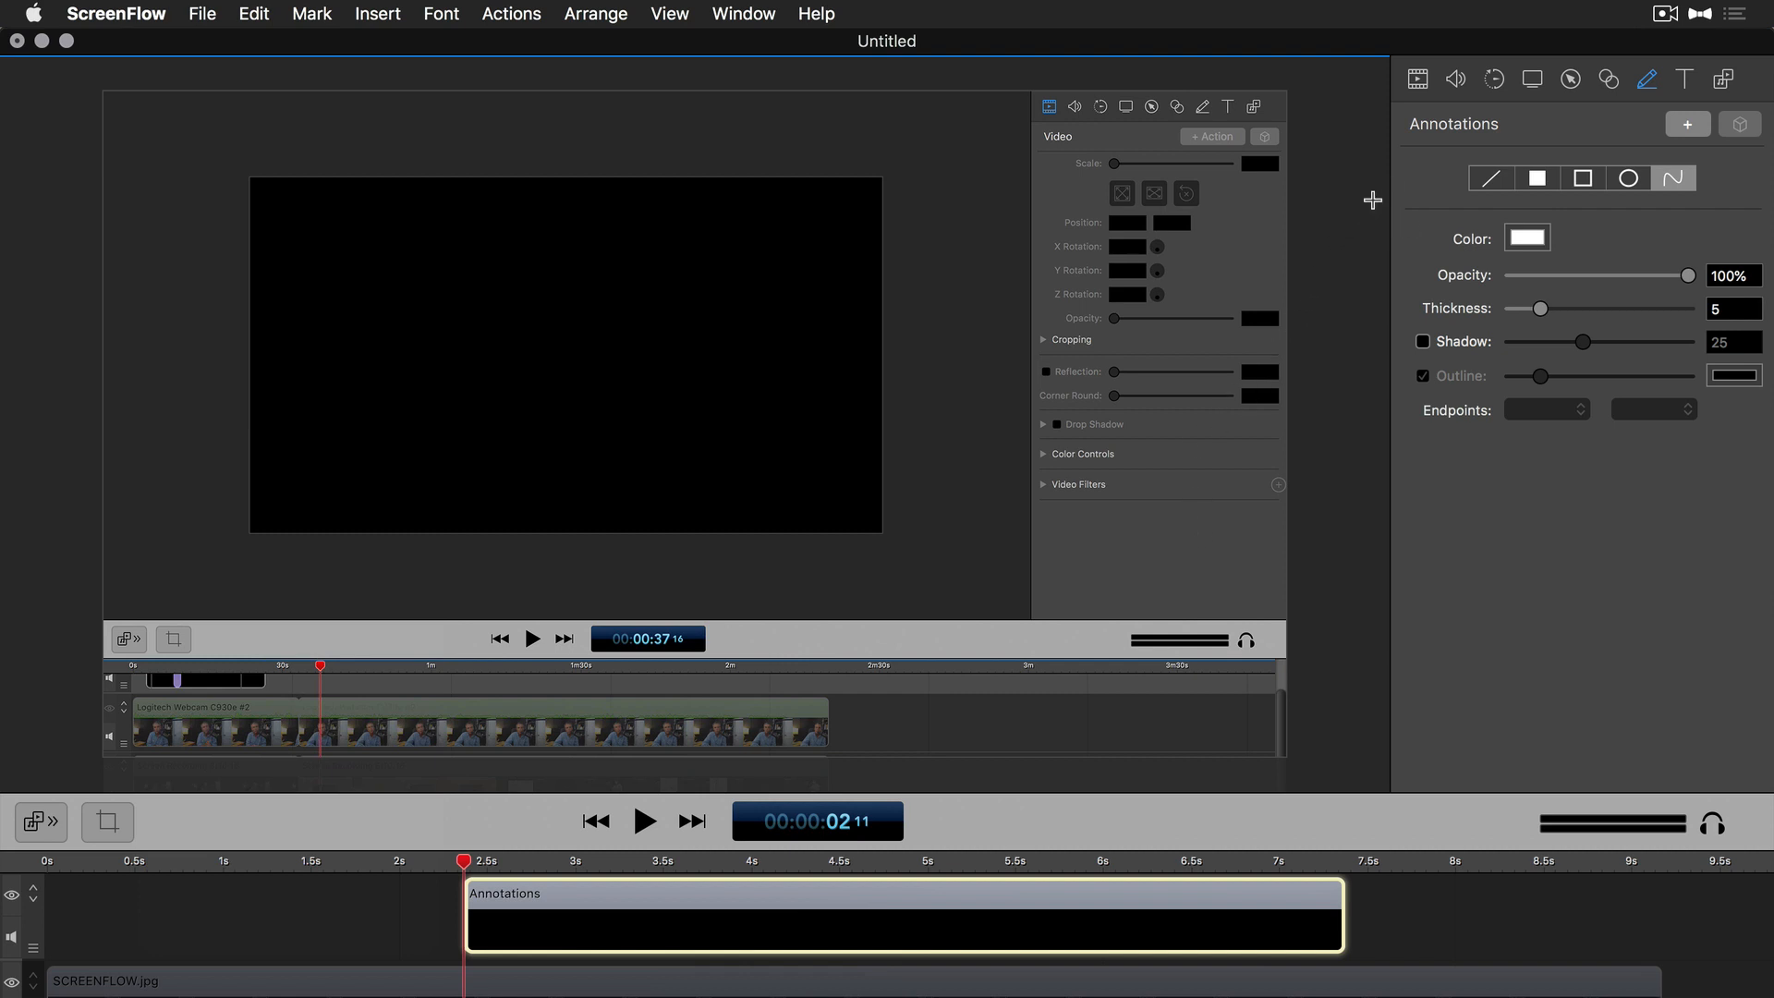
mouse_move(791, 257)
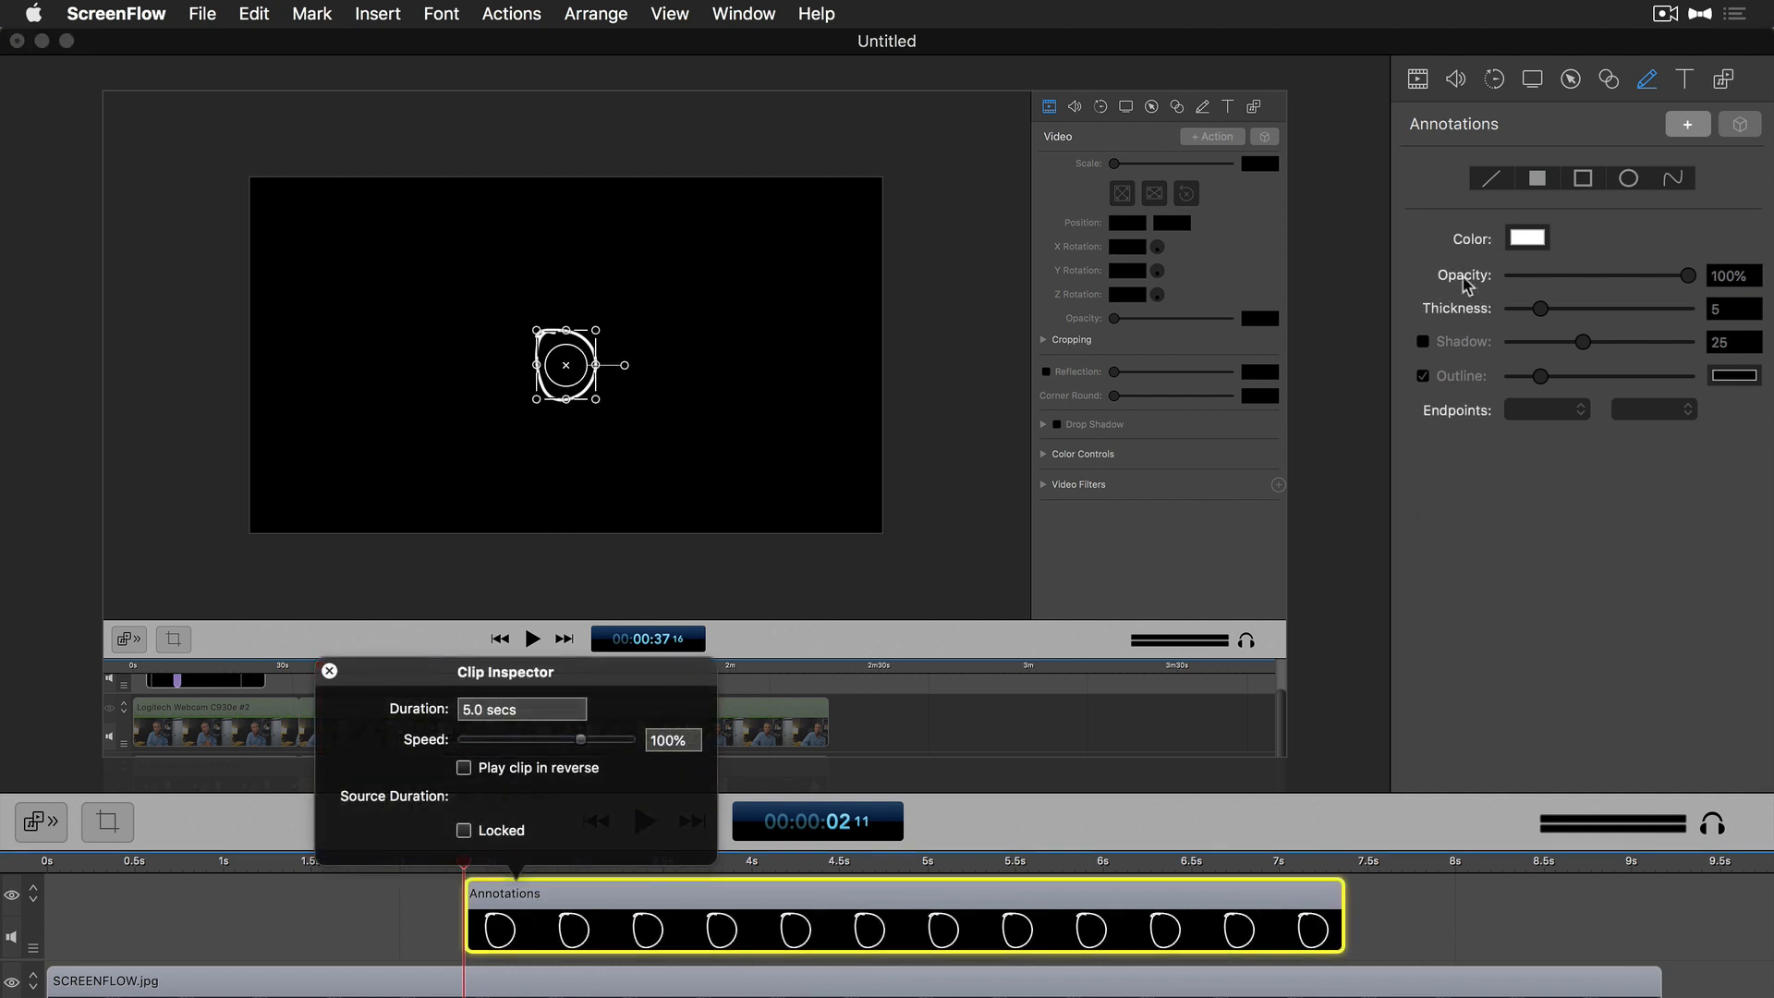
- Finish the small white freehand circle and close the clip details panel
left_click(1672, 178)
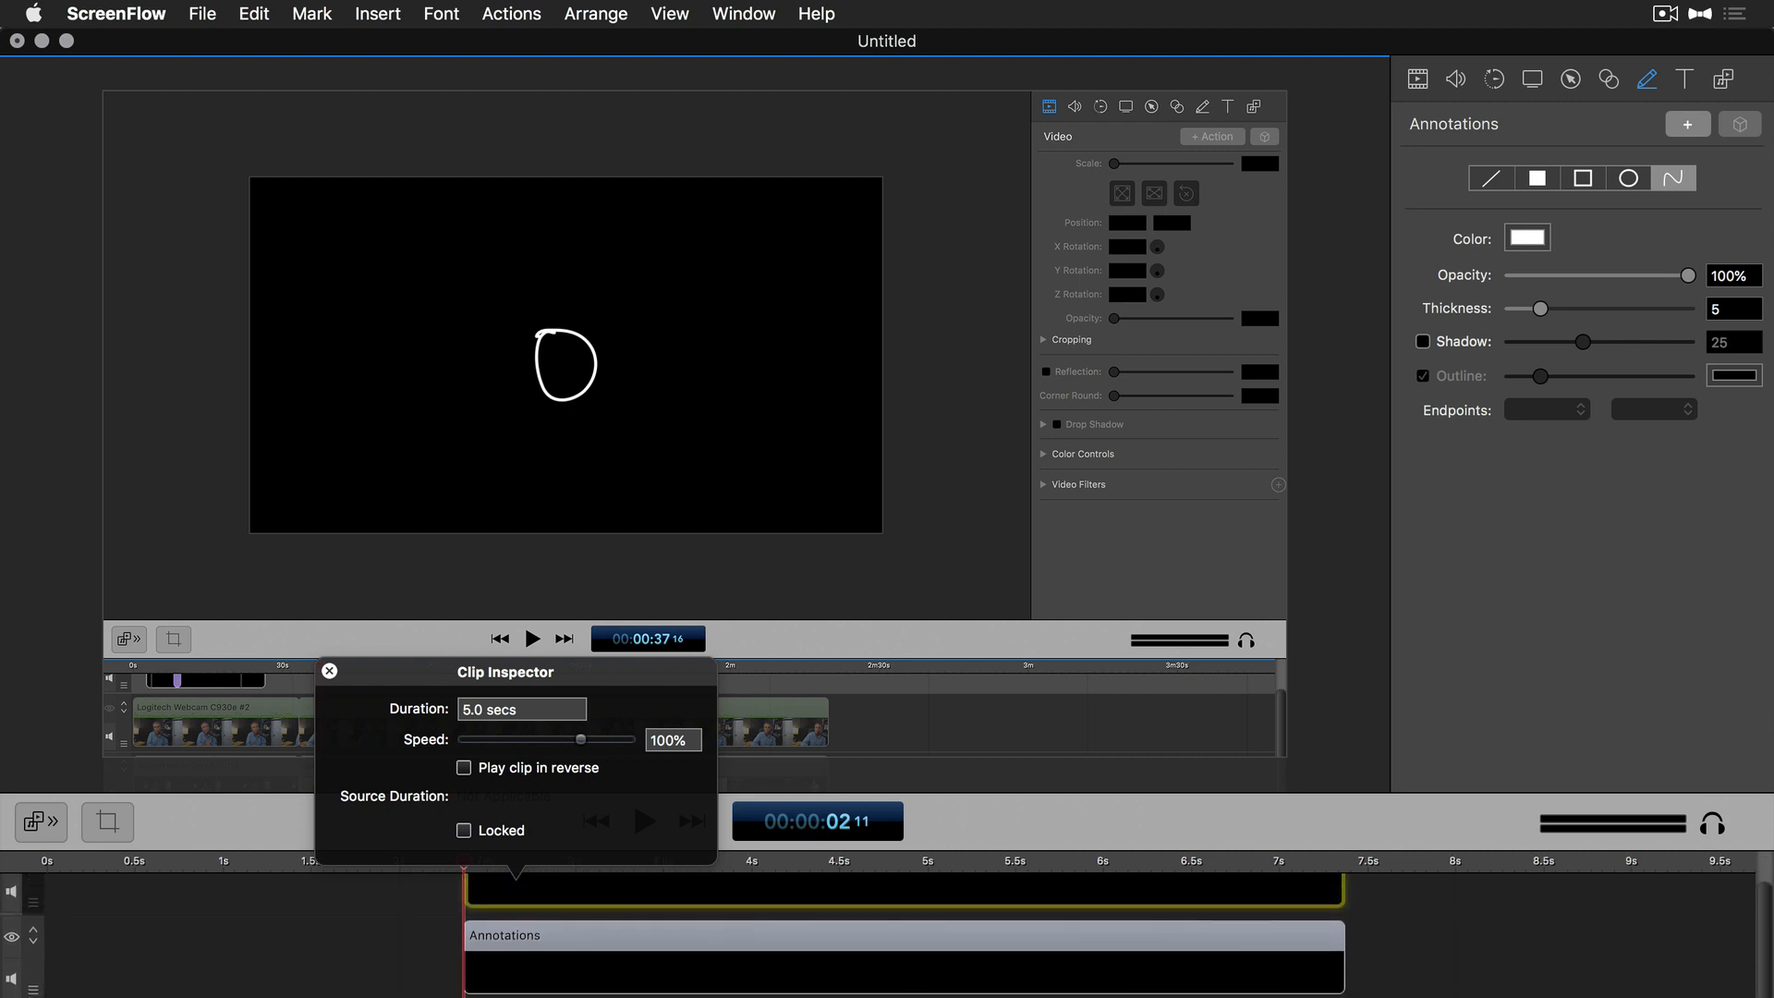
left_click(329, 670)
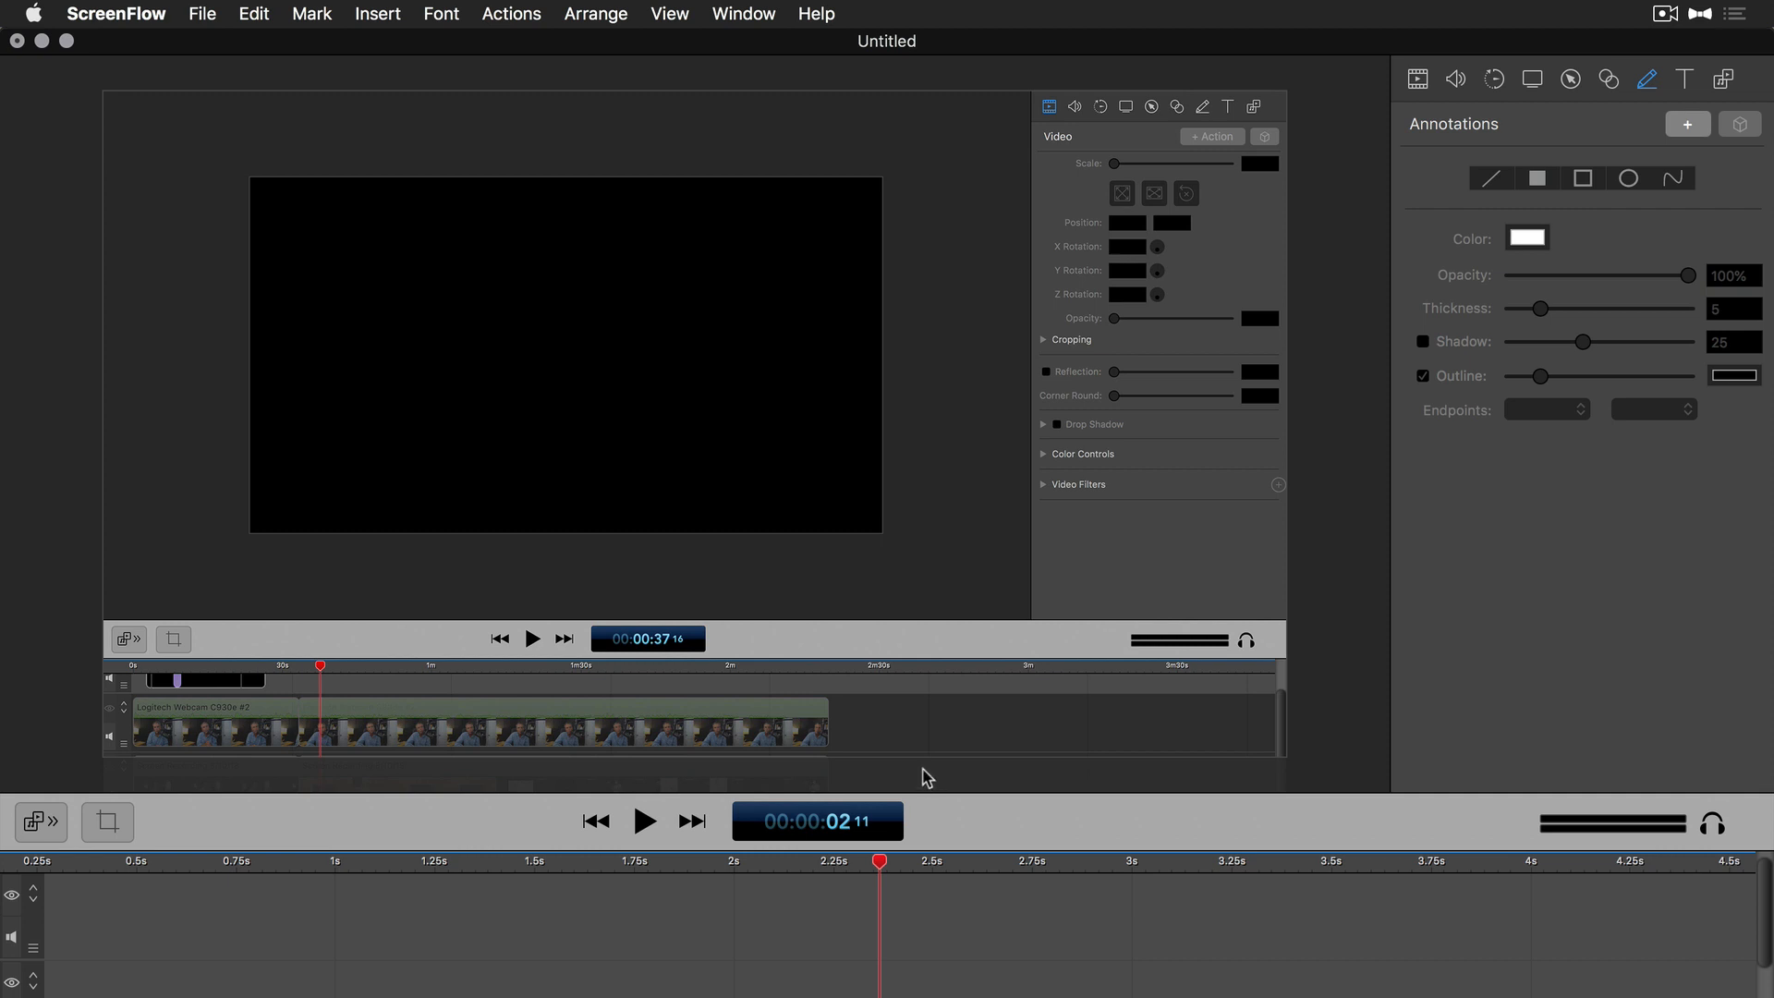
mouse_move(1702, 115)
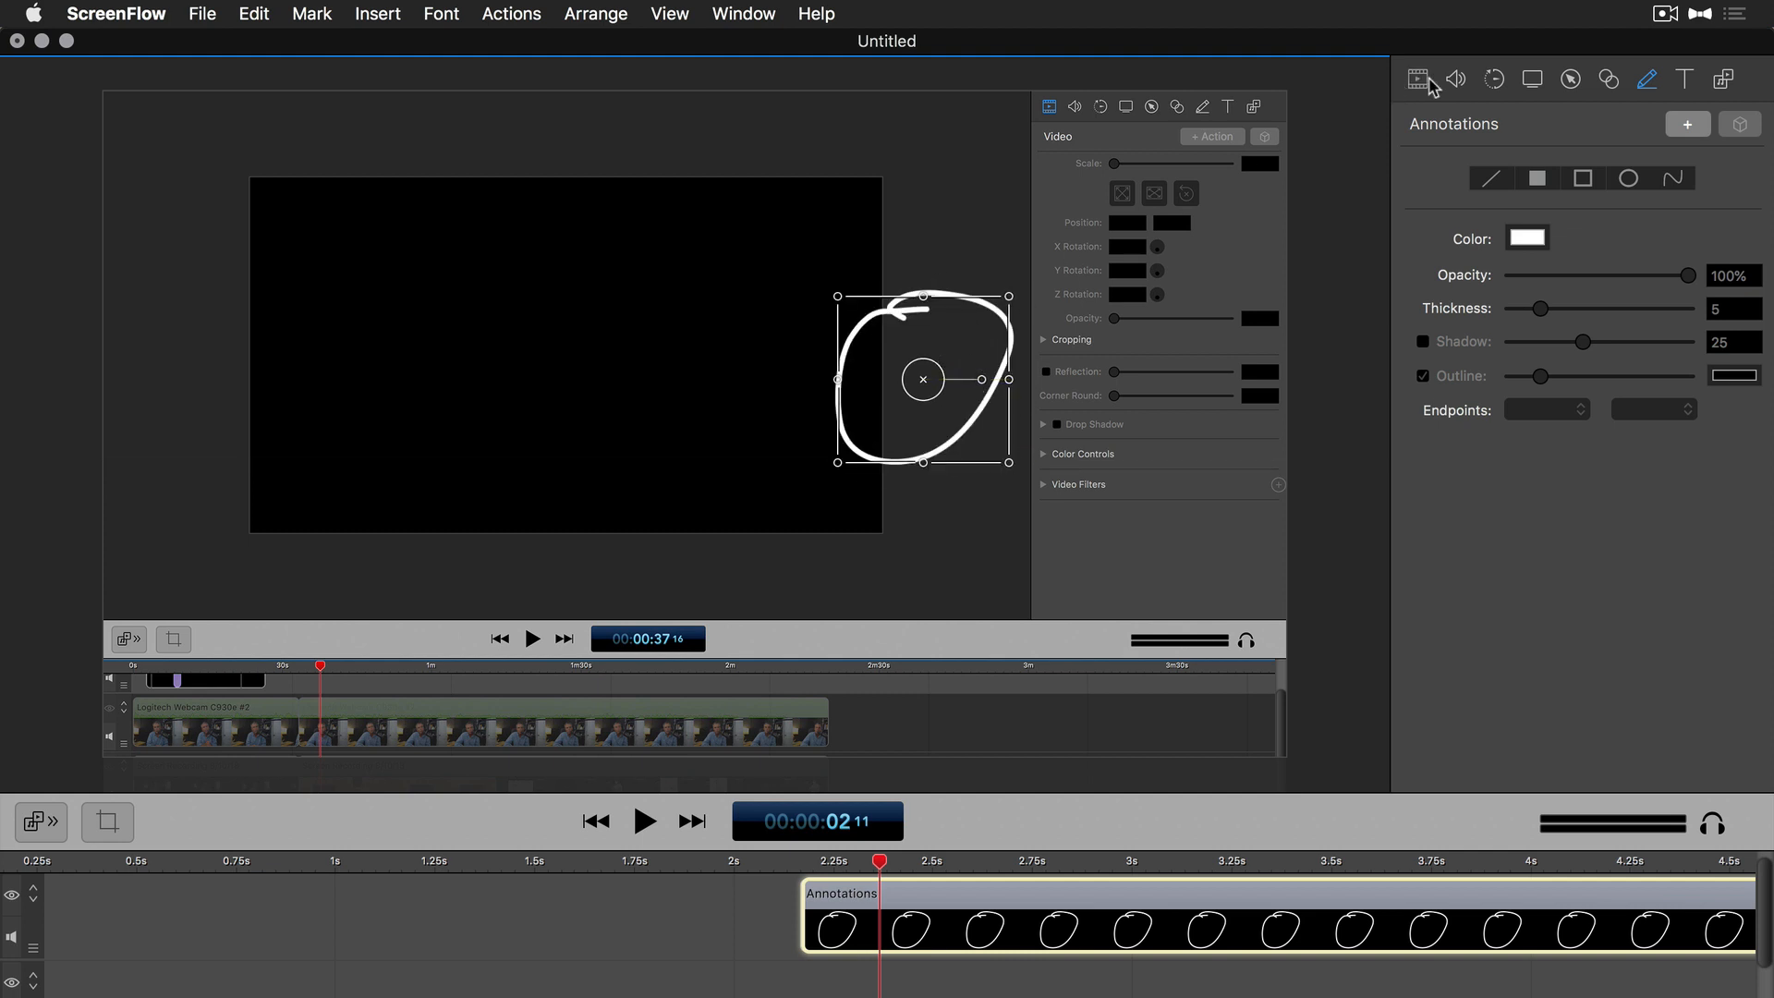
- Show the Video properties and select the large circle's annotations clip
left_click(1416, 78)
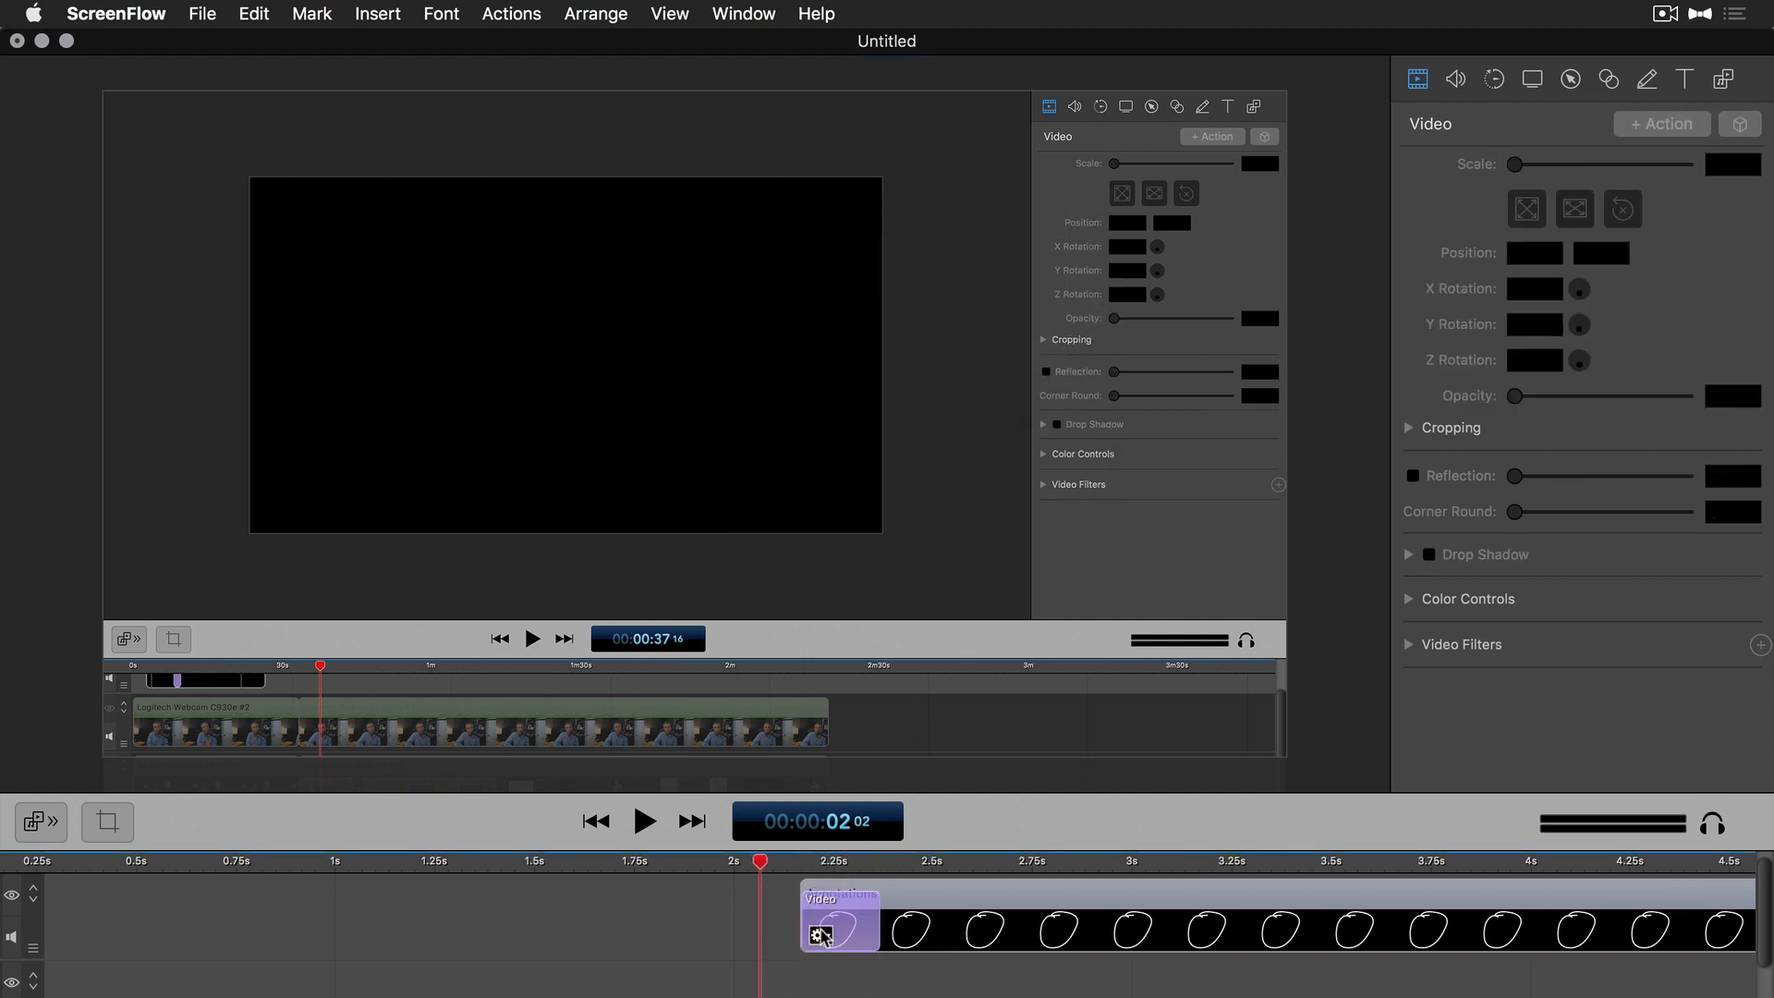
left_click(839, 916)
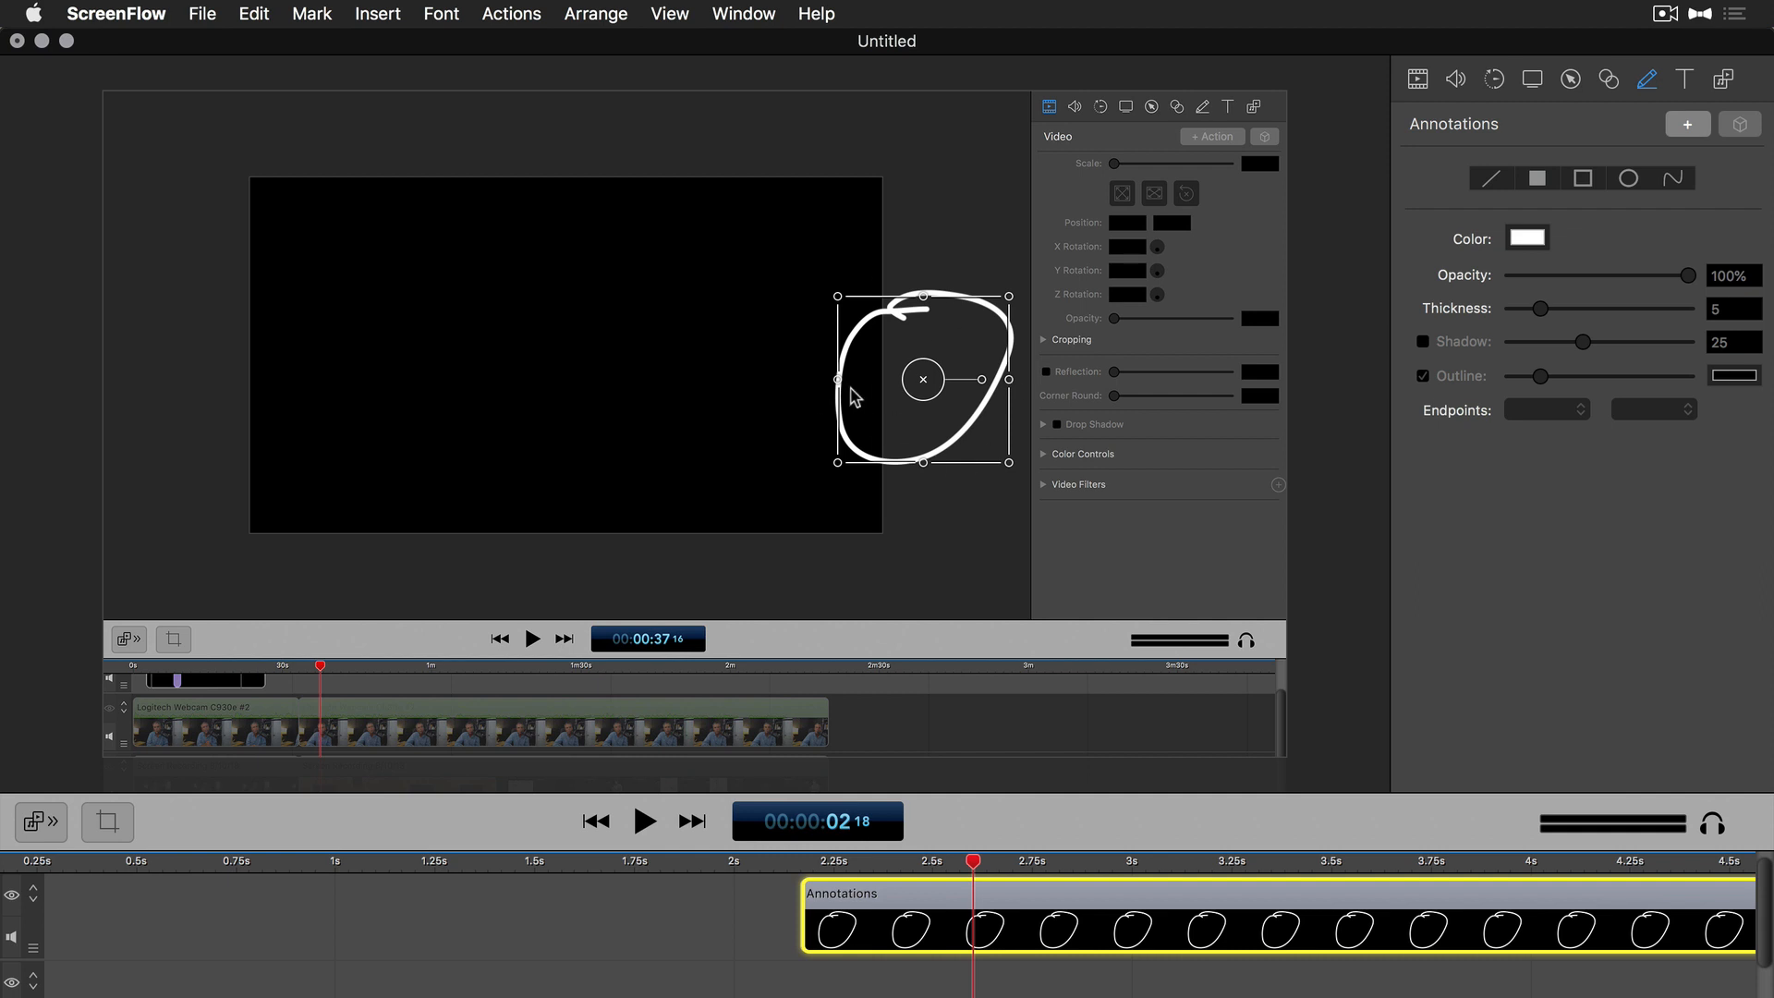
mouse_move(967, 440)
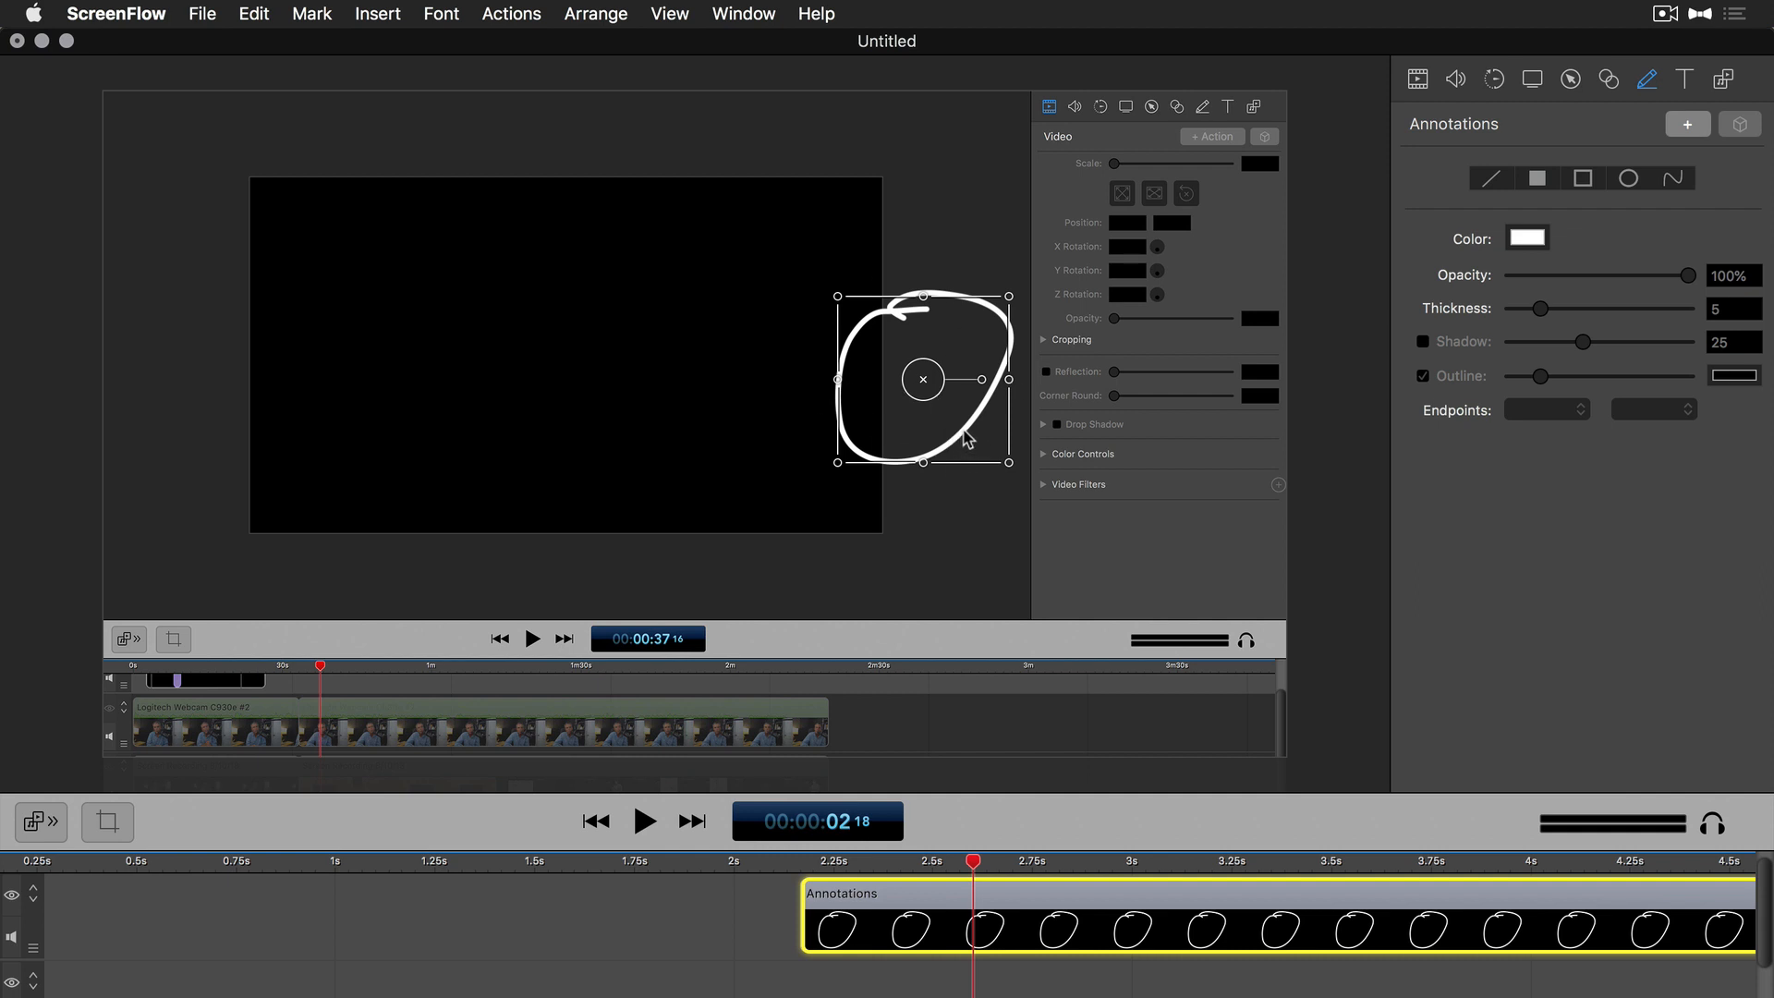
- Reopen the circle drawing and try a different colour swatch for it
left_click(1672, 177)
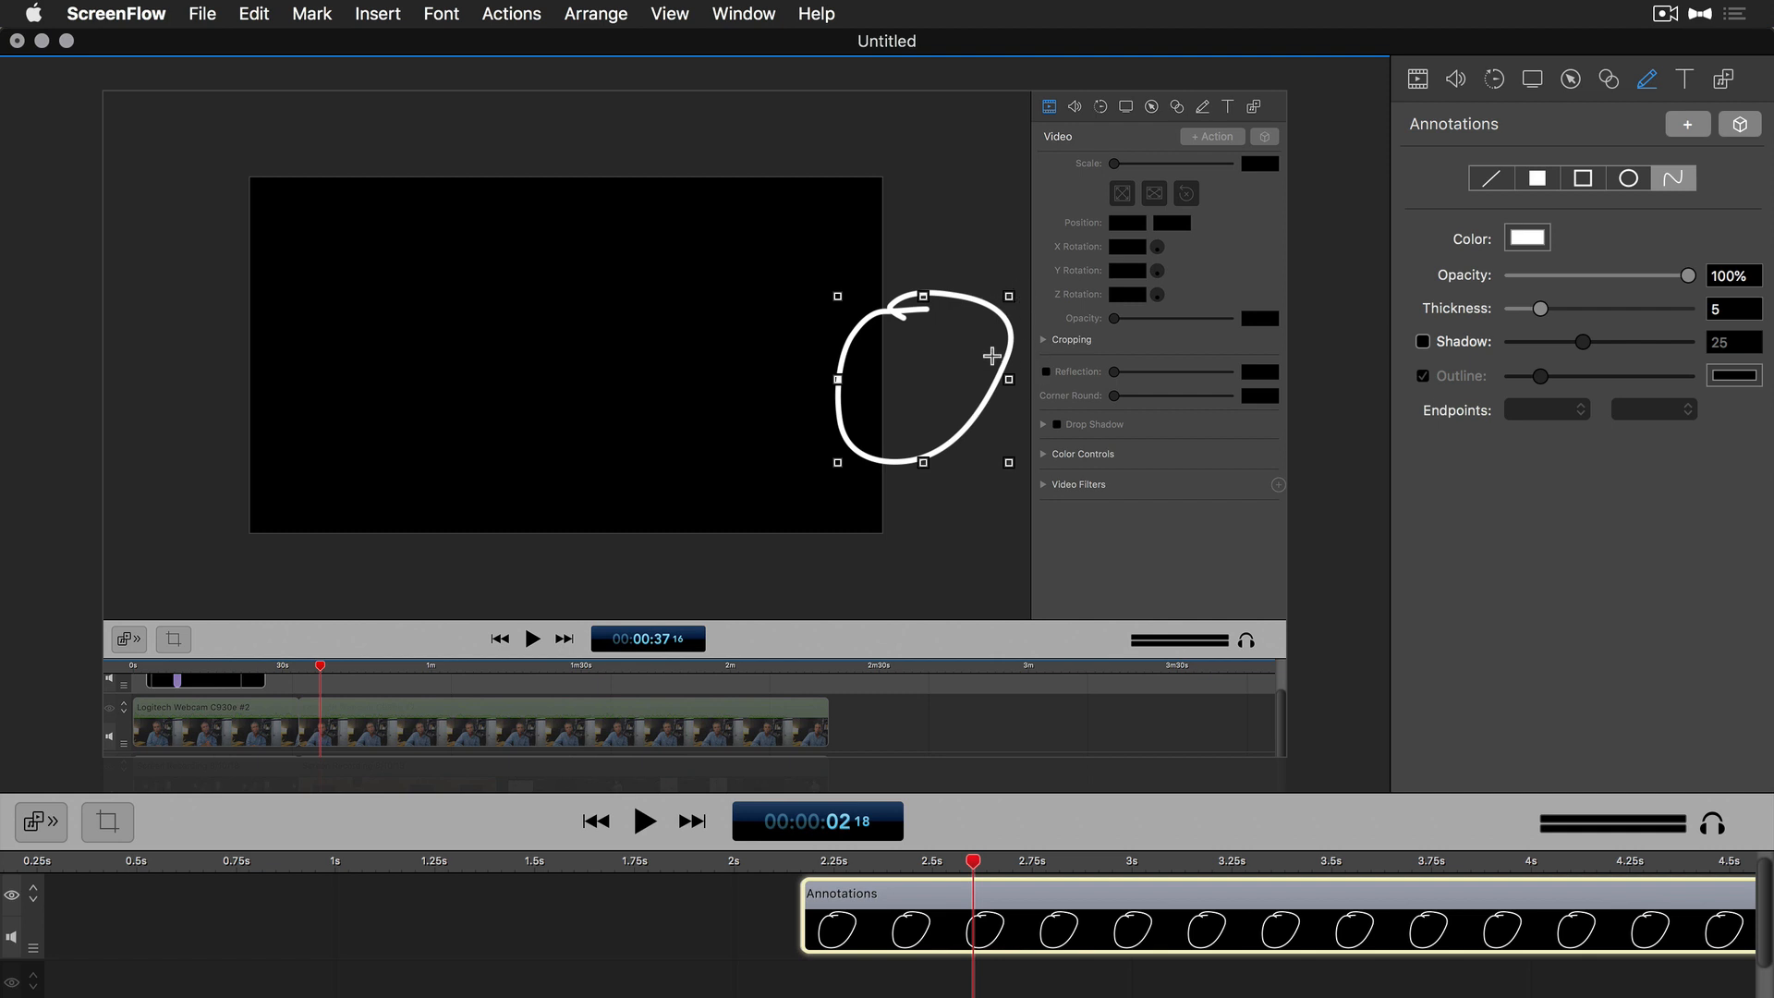
mouse_move(966, 368)
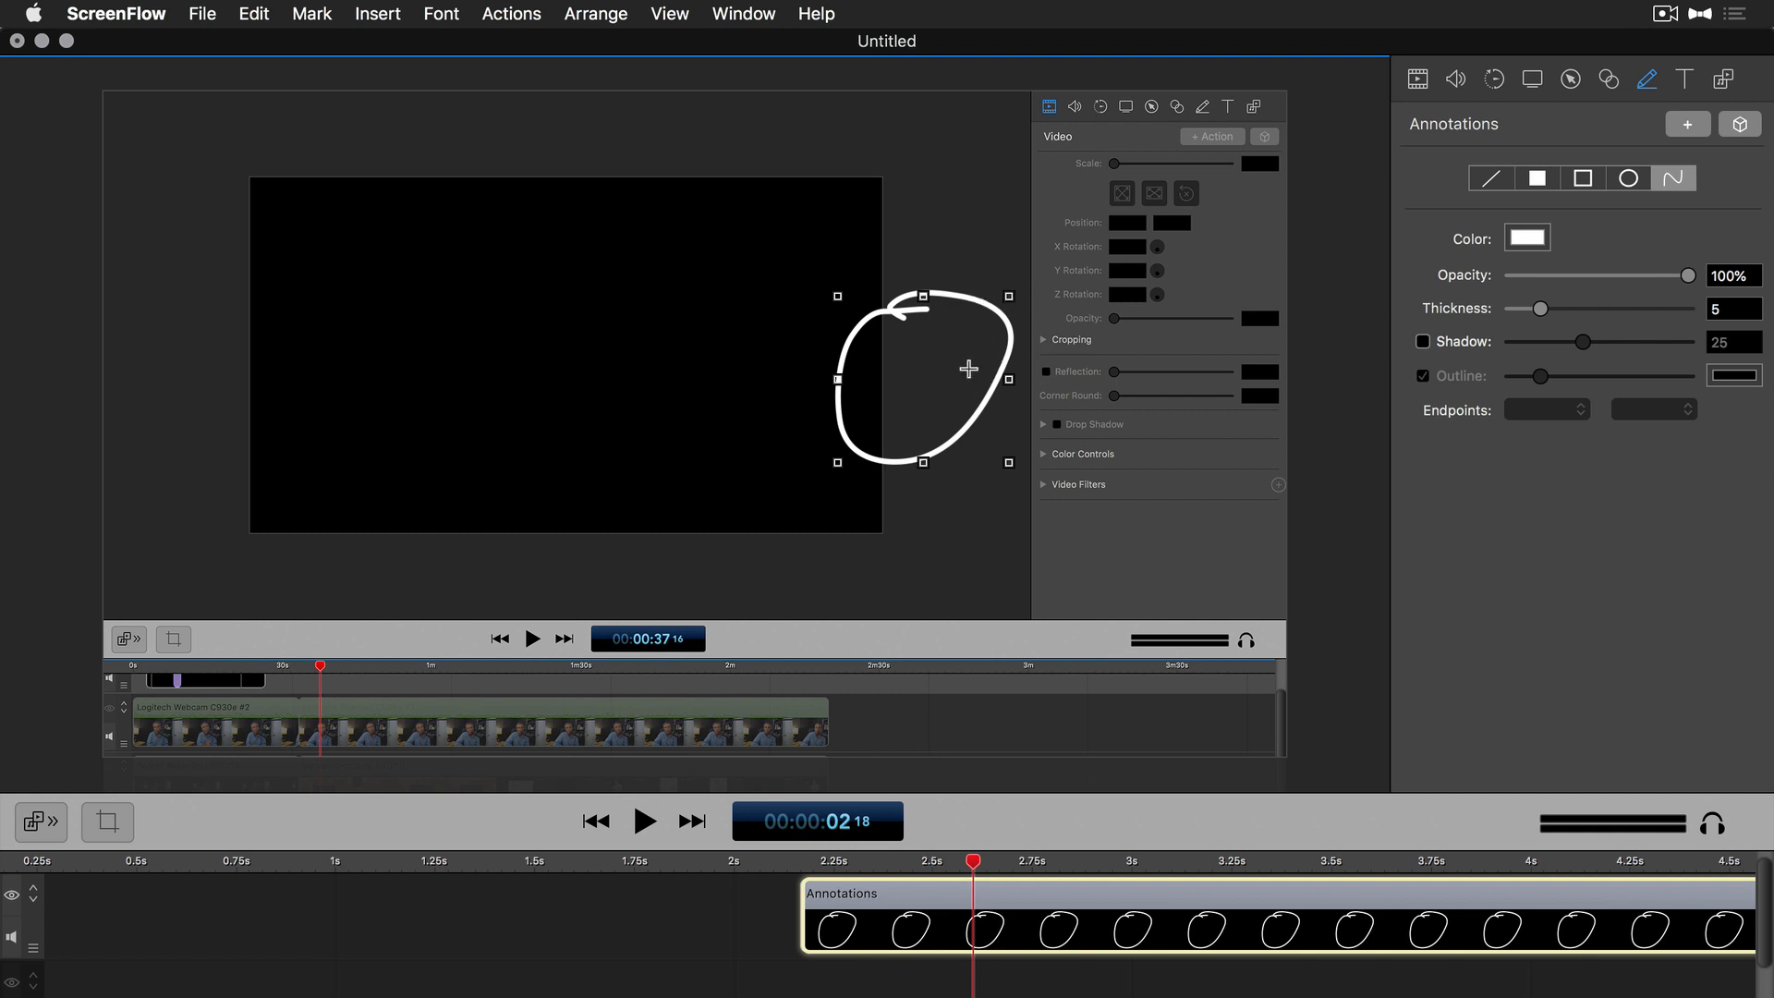
mouse_move(1463, 322)
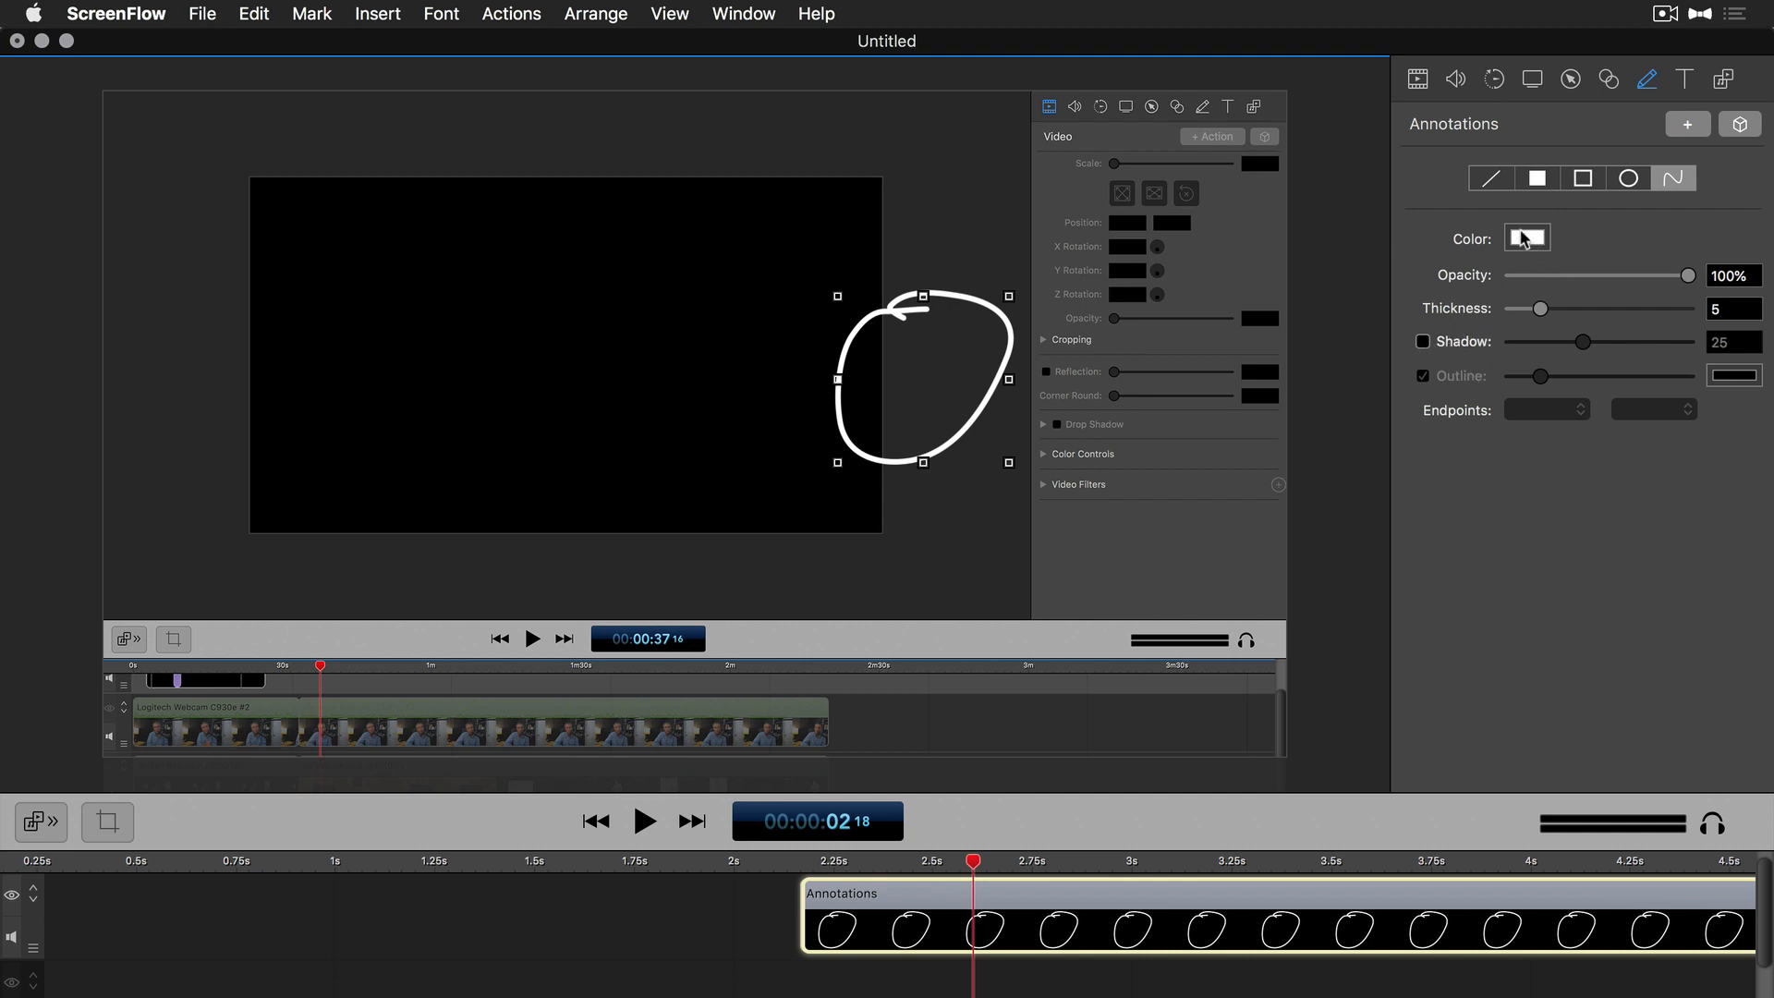
left_click(1524, 239)
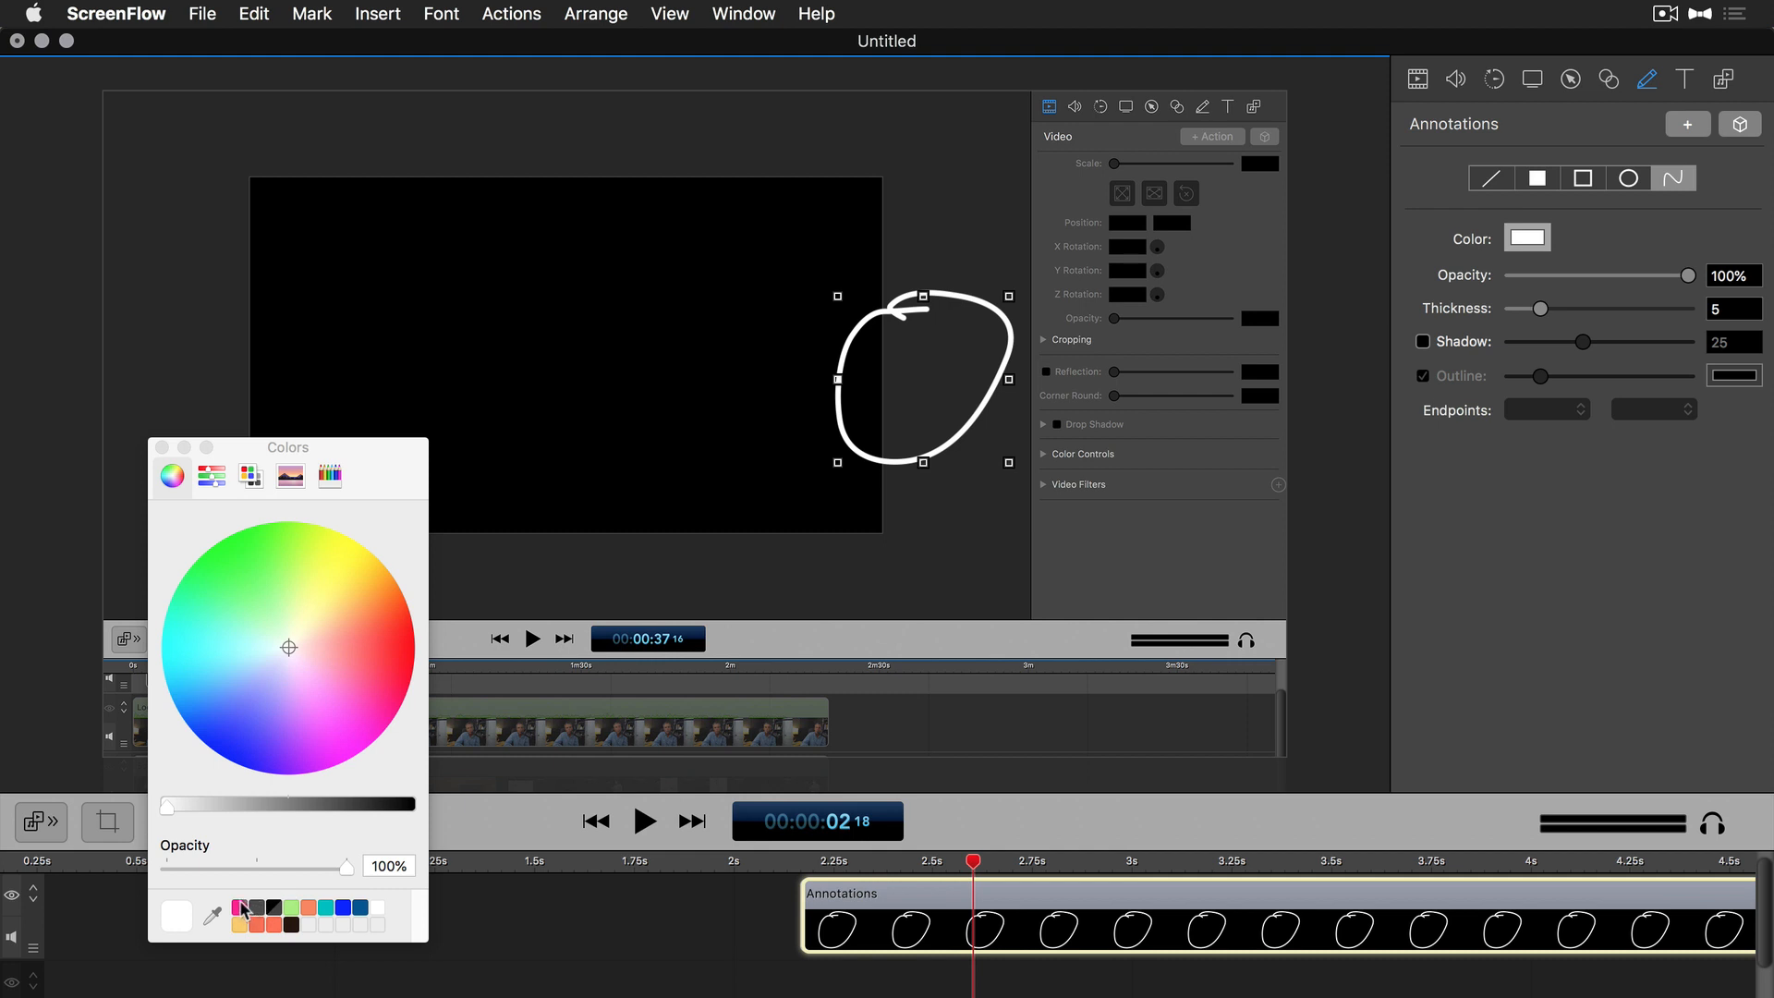
left_click(239, 907)
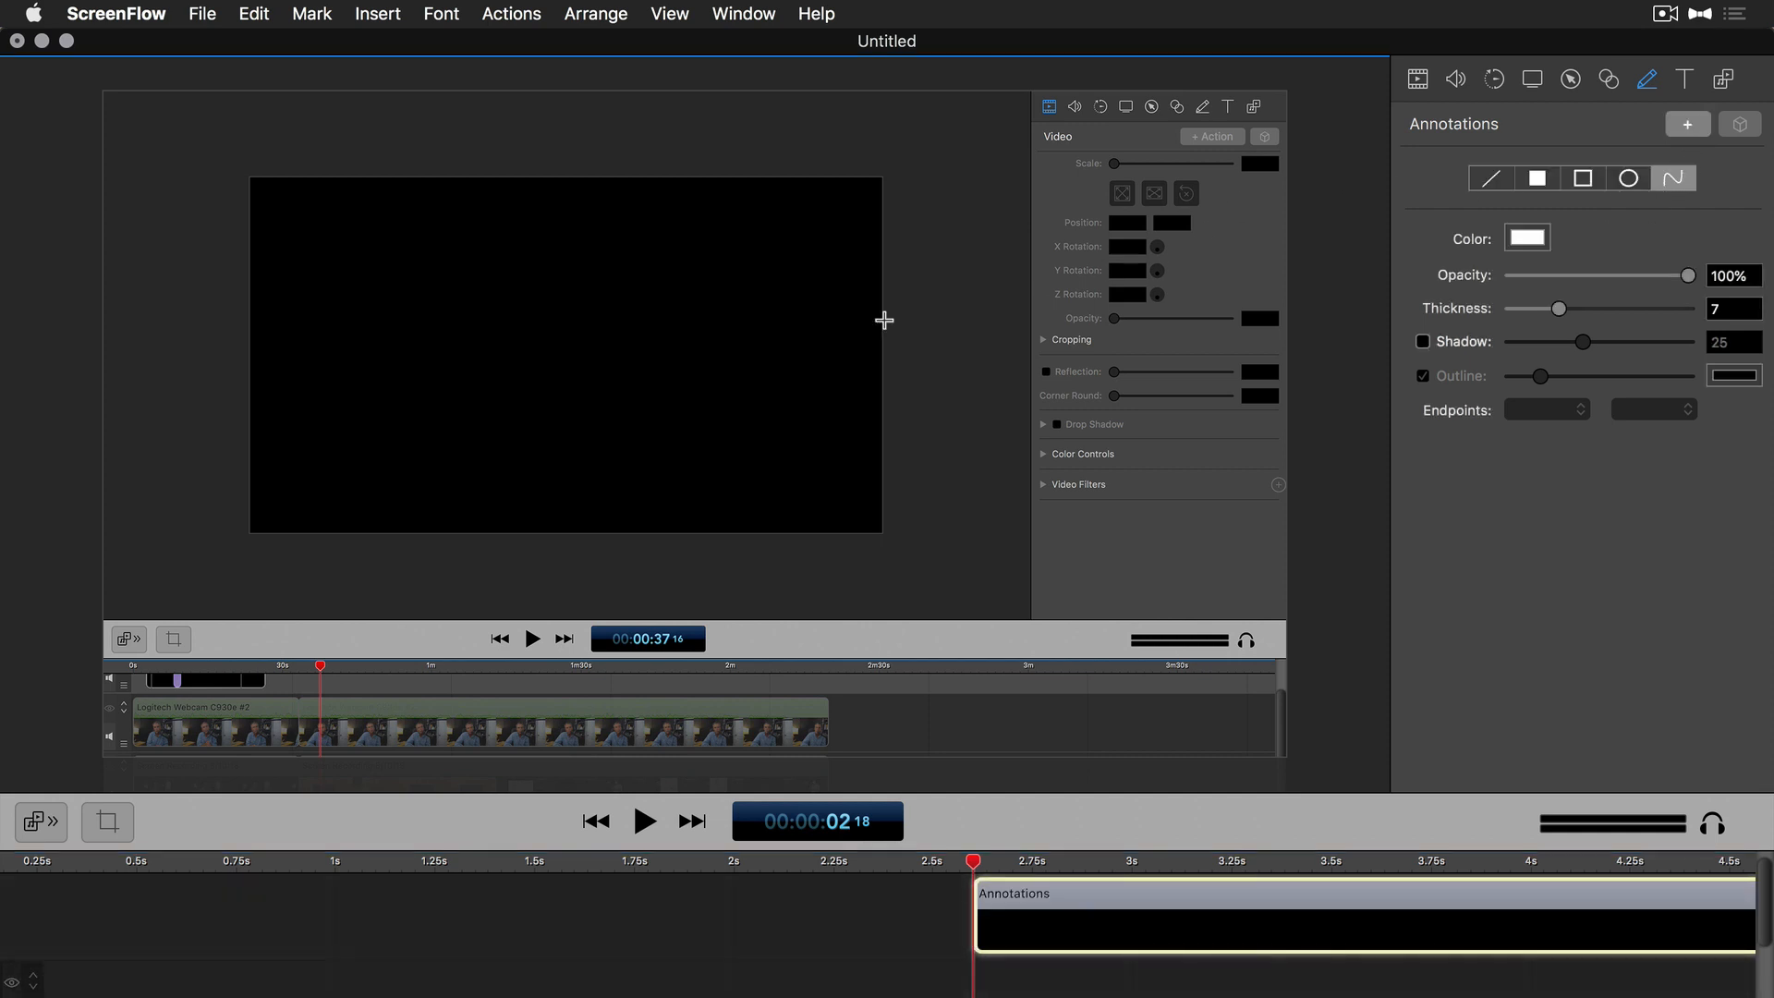
mouse_move(602, 392)
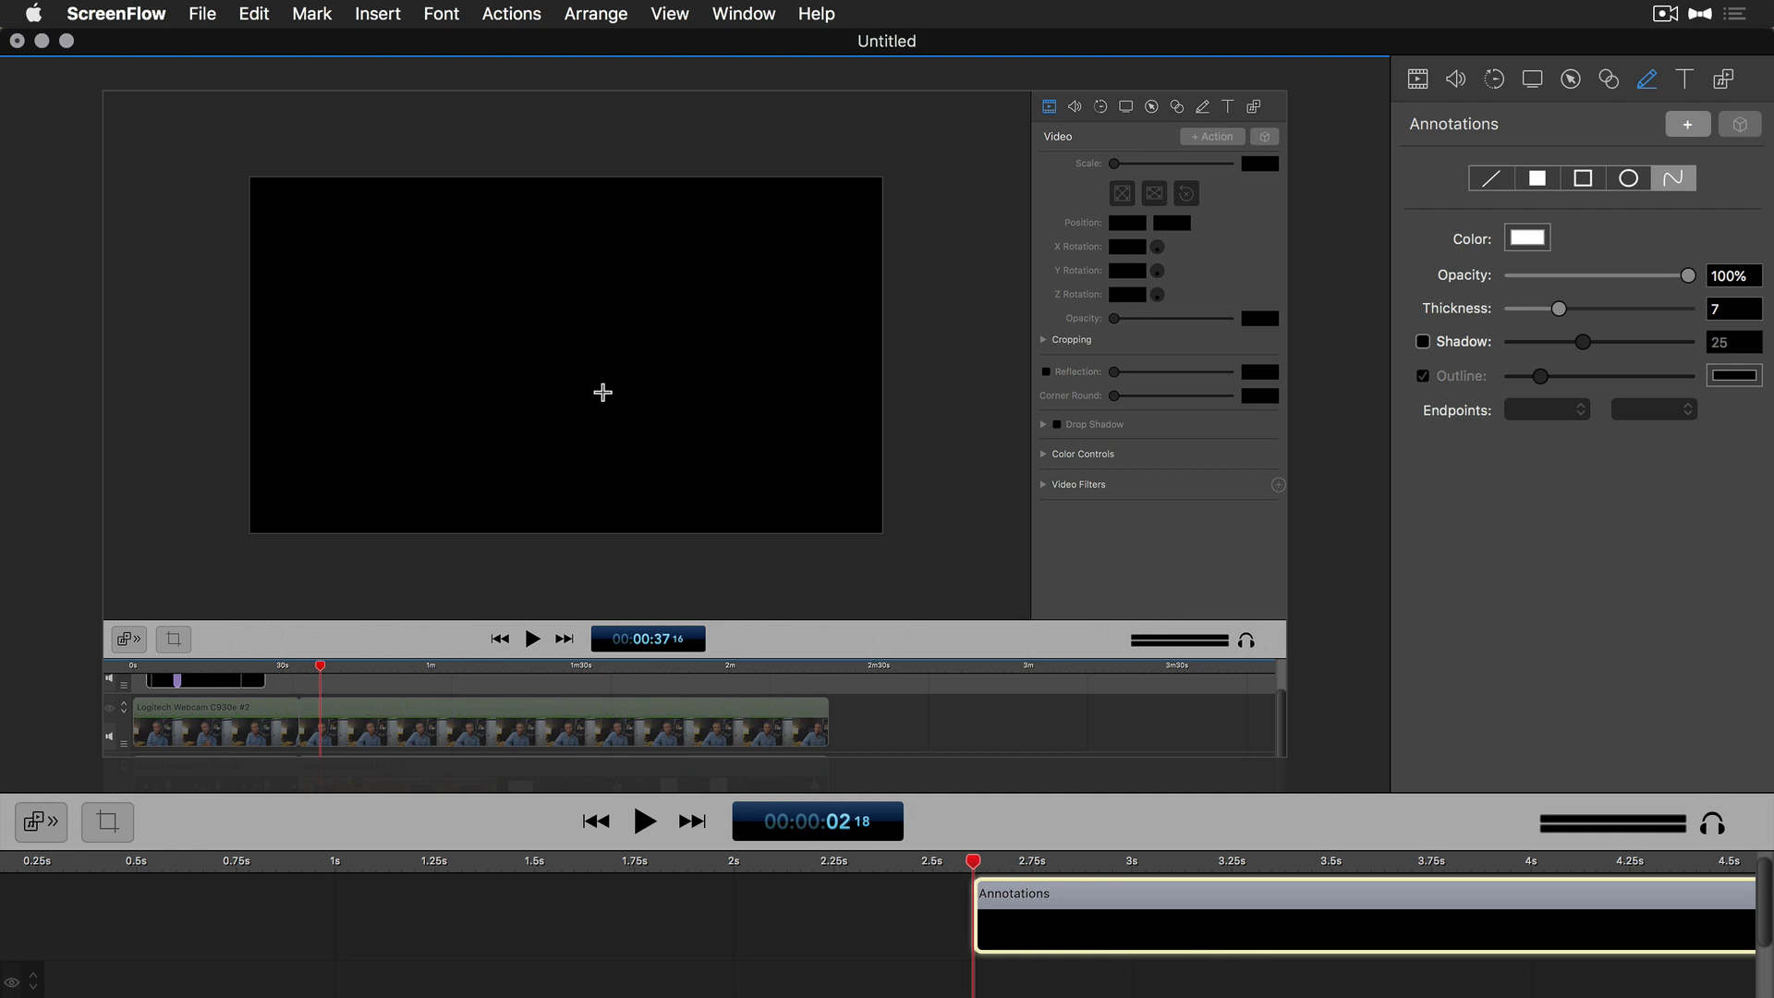
mouse_move(589, 358)
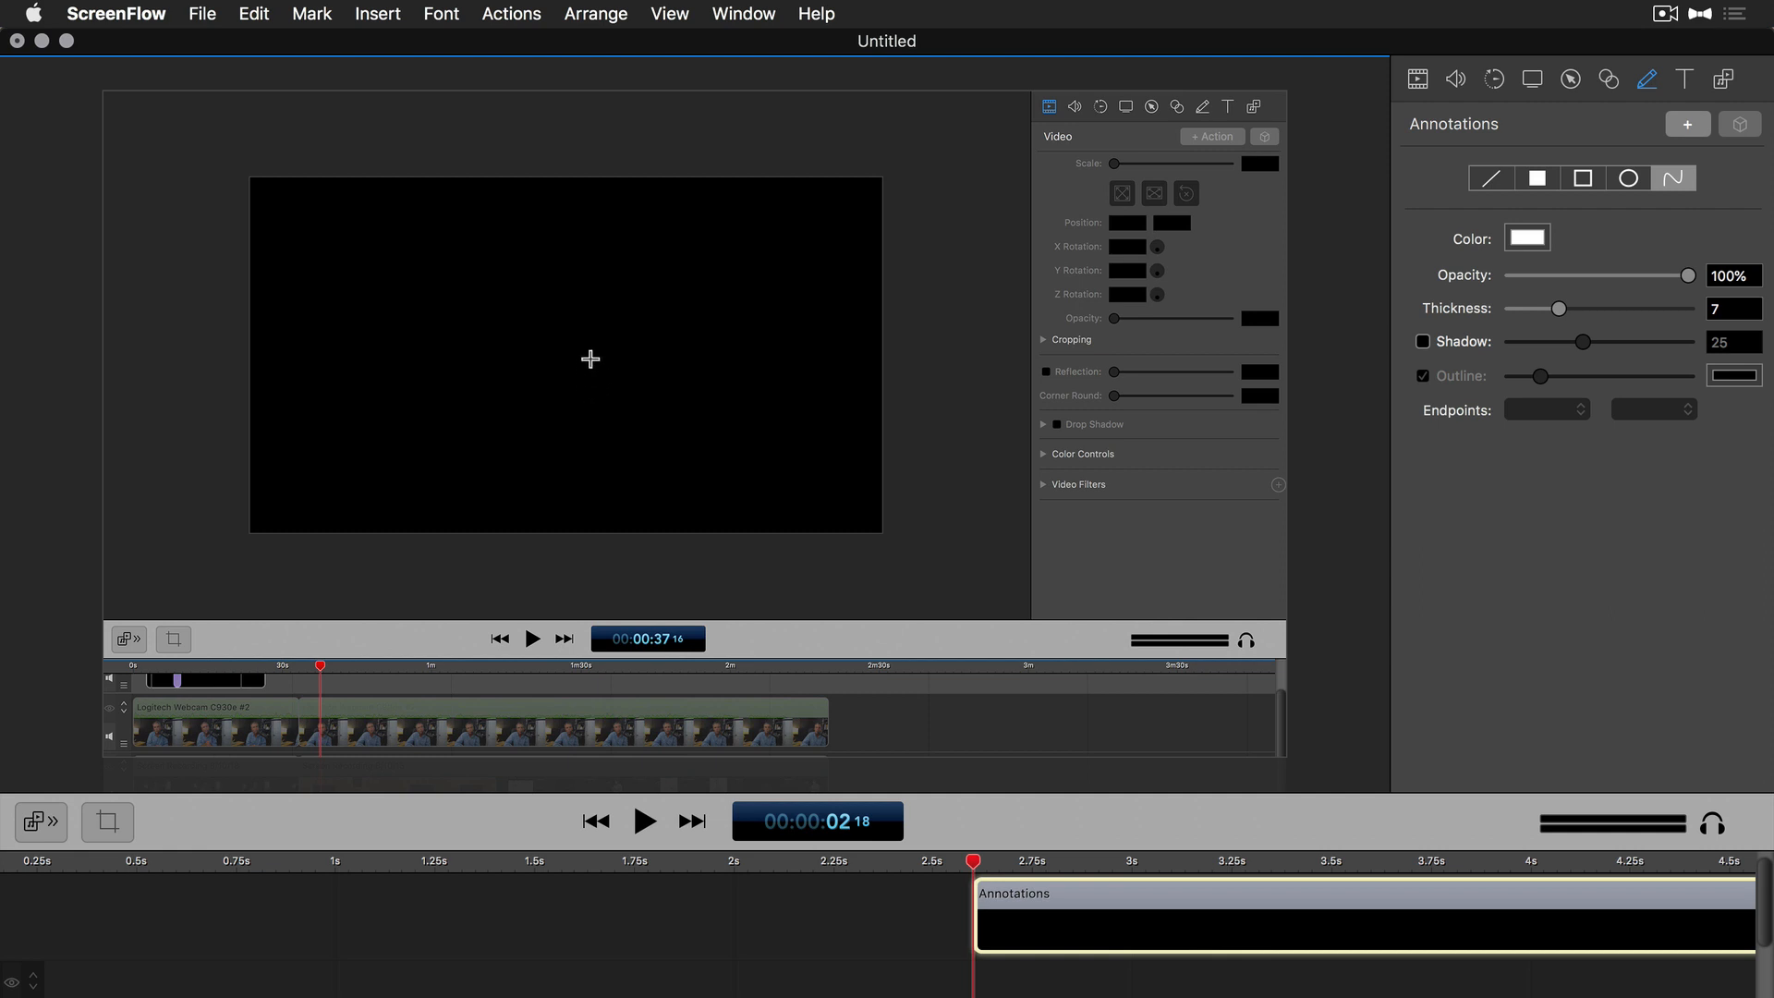
- Sketch a white hand-drawn arrow pointing up and right on the canvas
left_click_drag(588, 360, 721, 319)
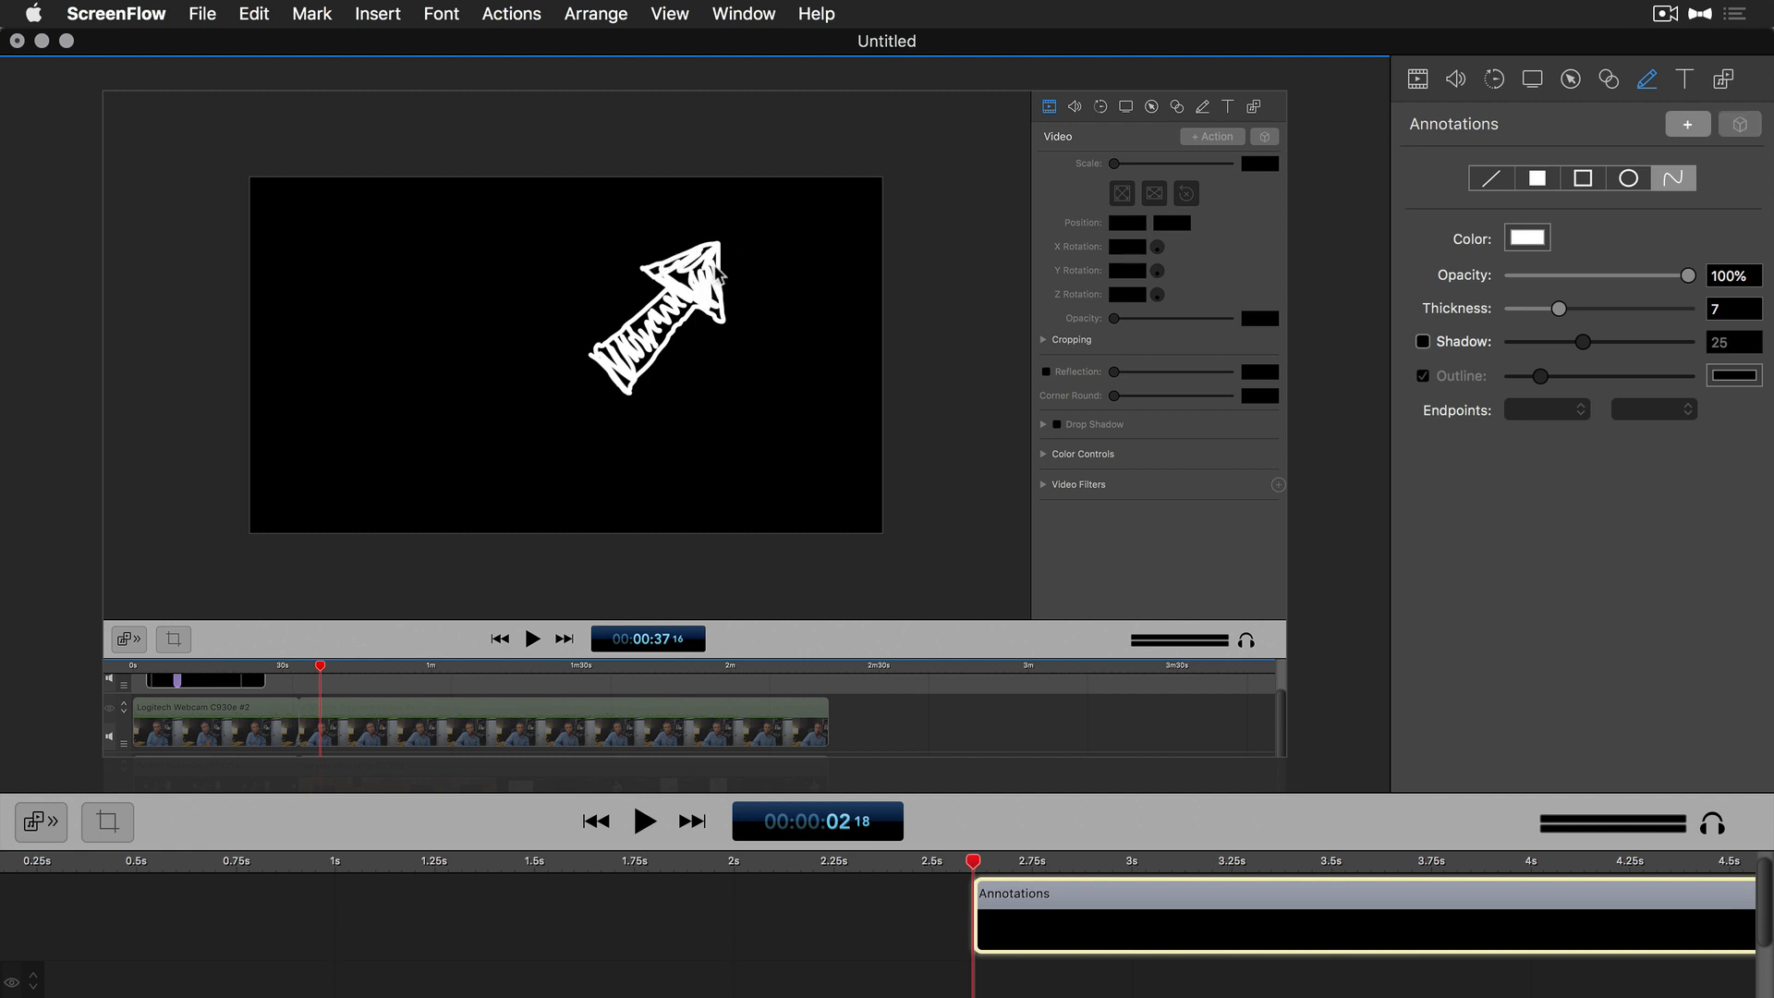
left_click(656, 316)
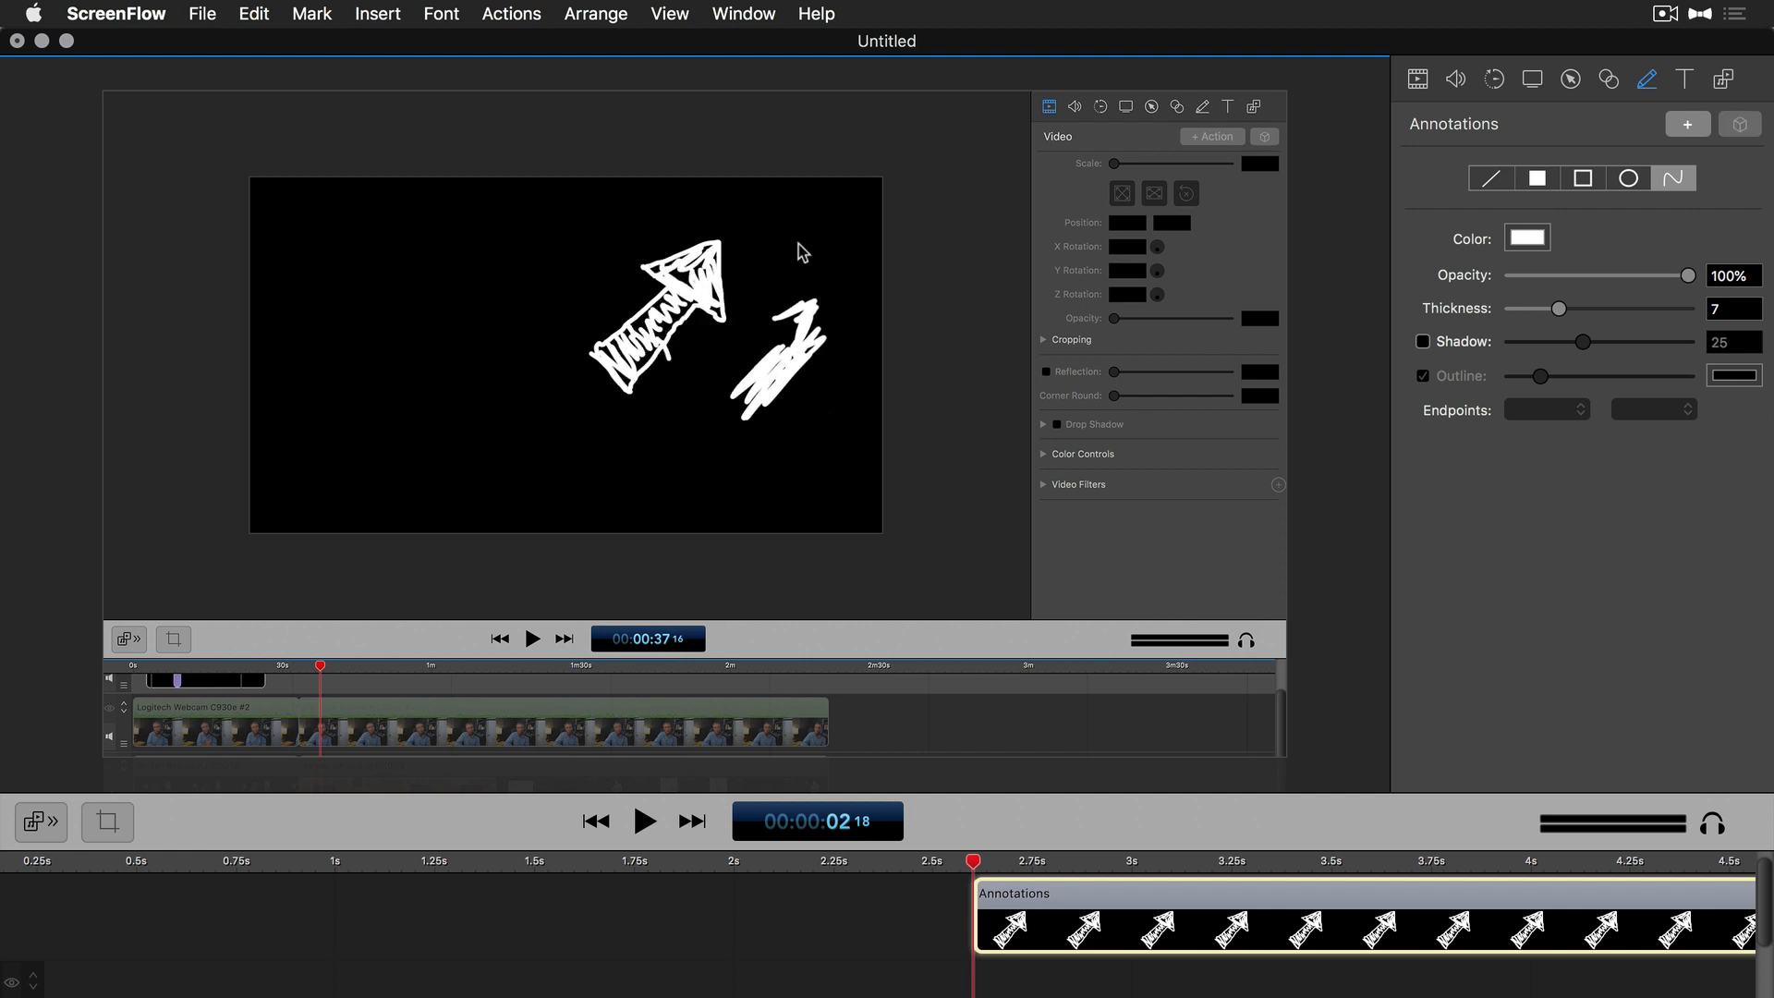
mouse_move(361, 314)
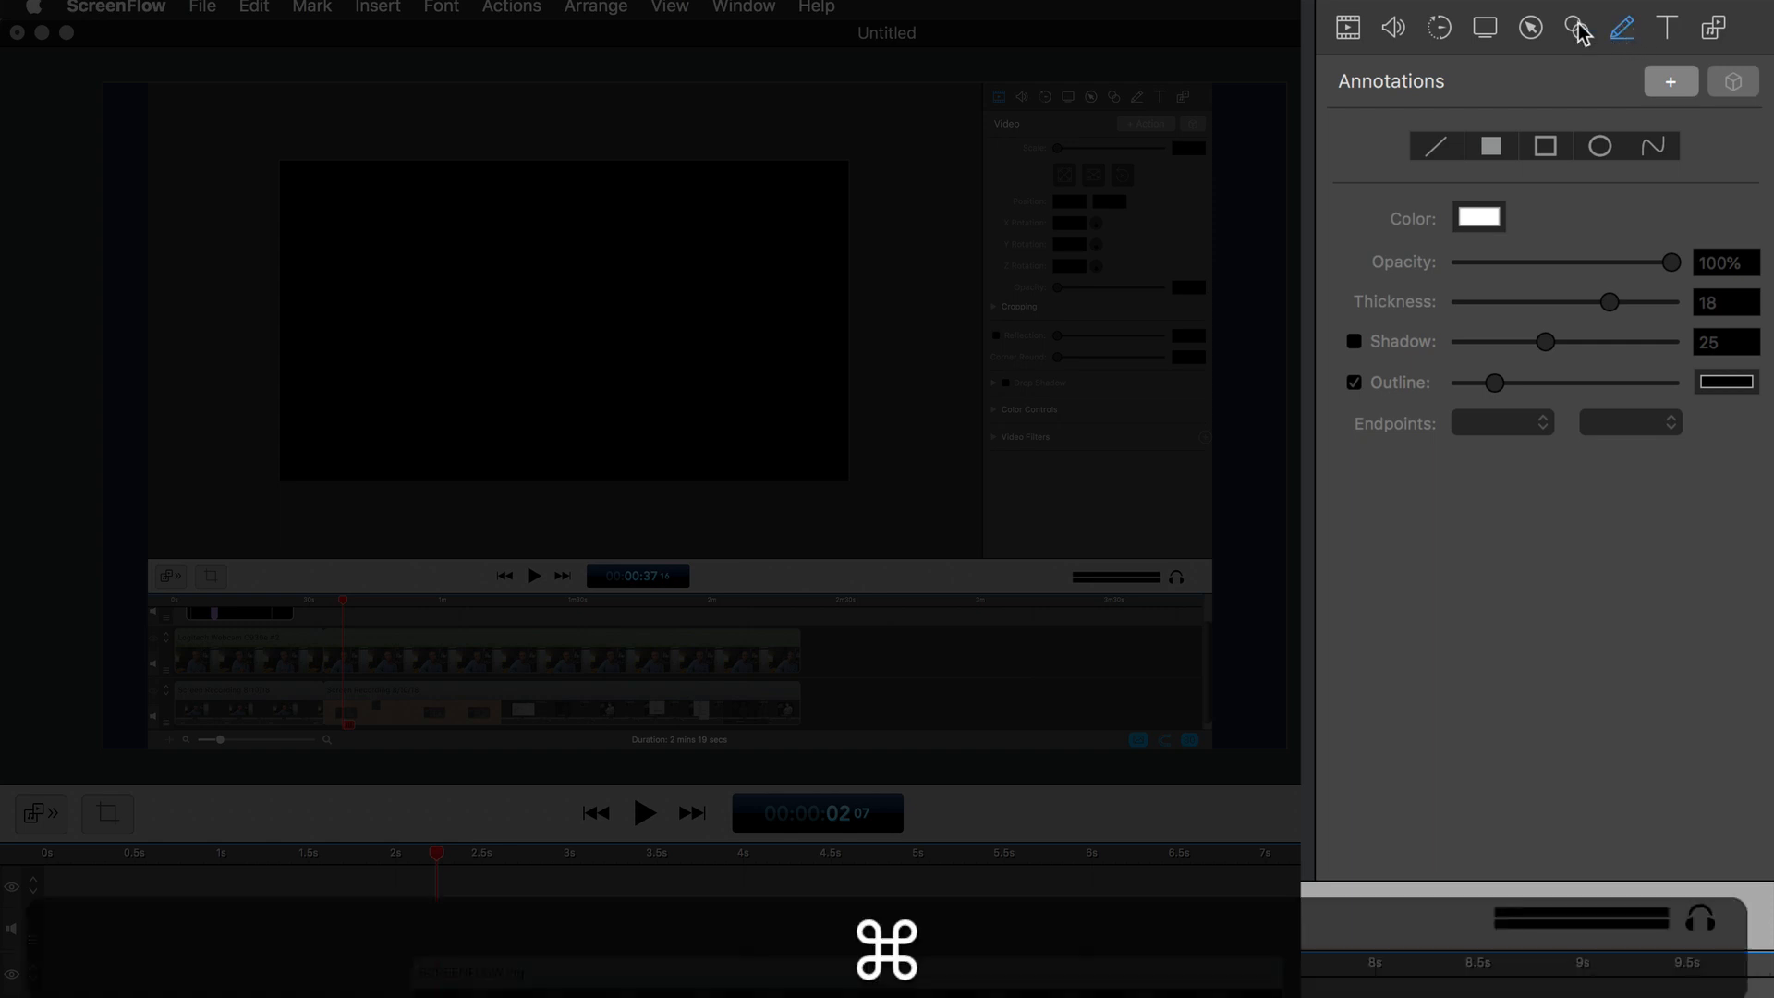
mouse_move(1660, 76)
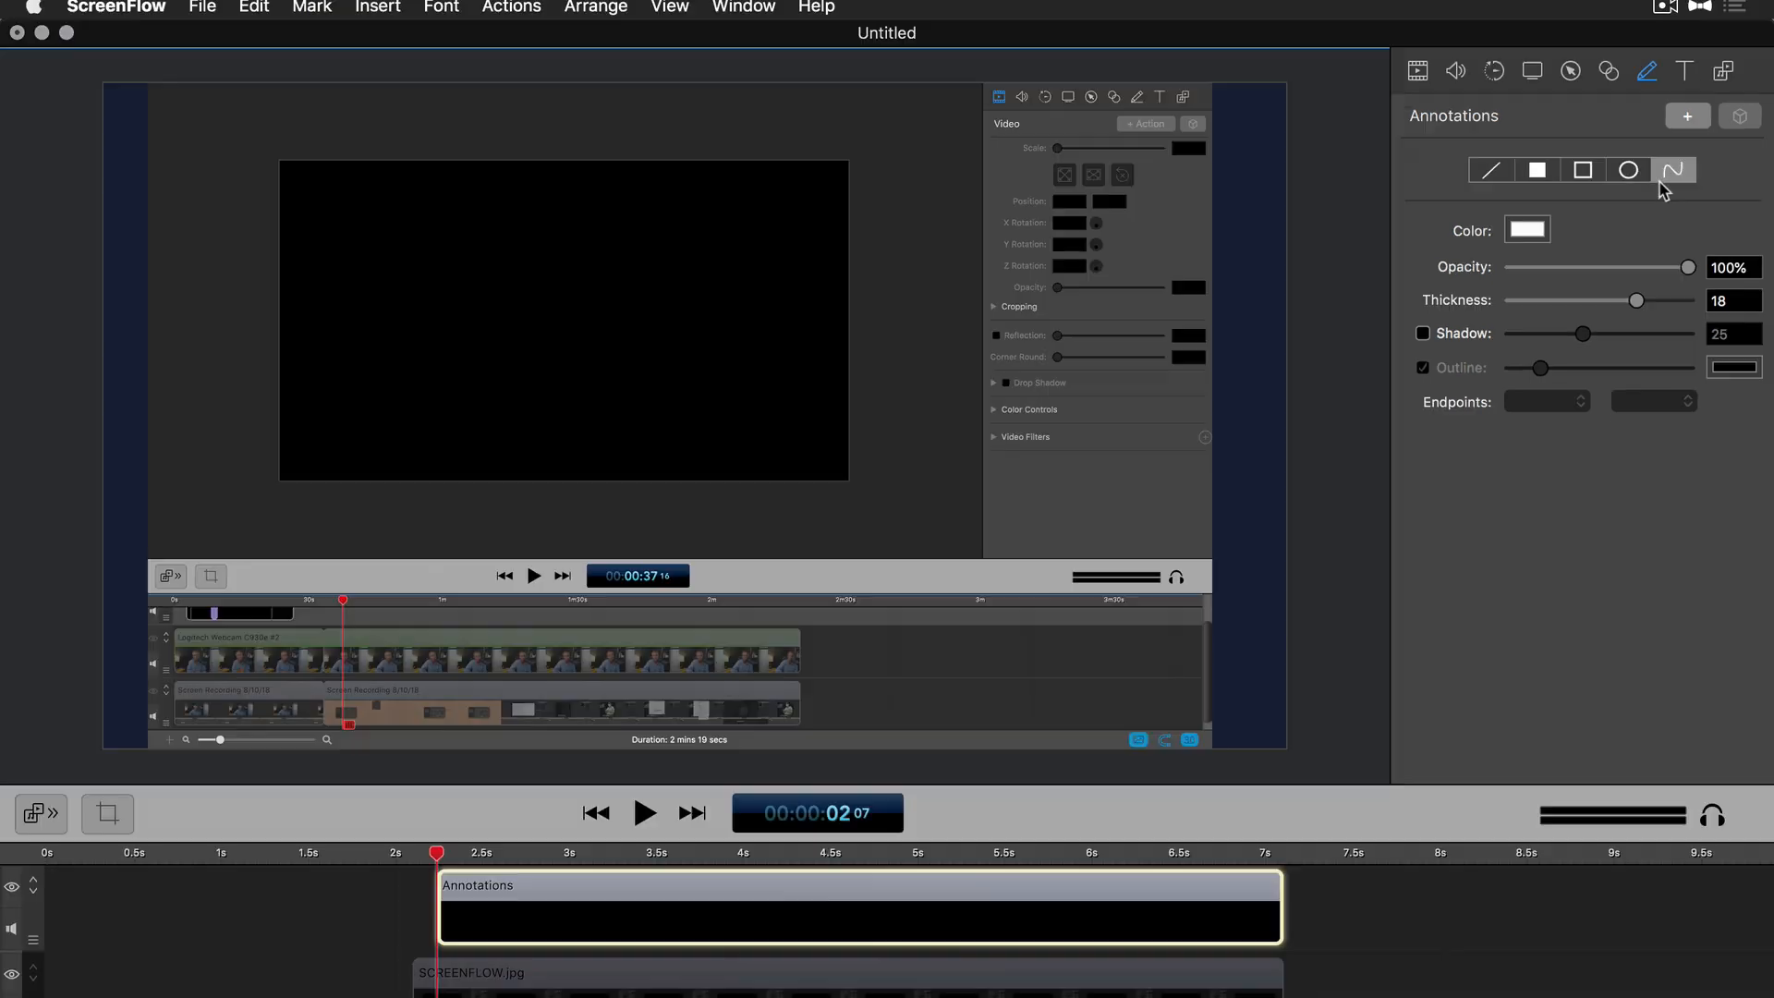
- Bring up the colour choices for the thickness-18 freehand annotation
left_click(1526, 229)
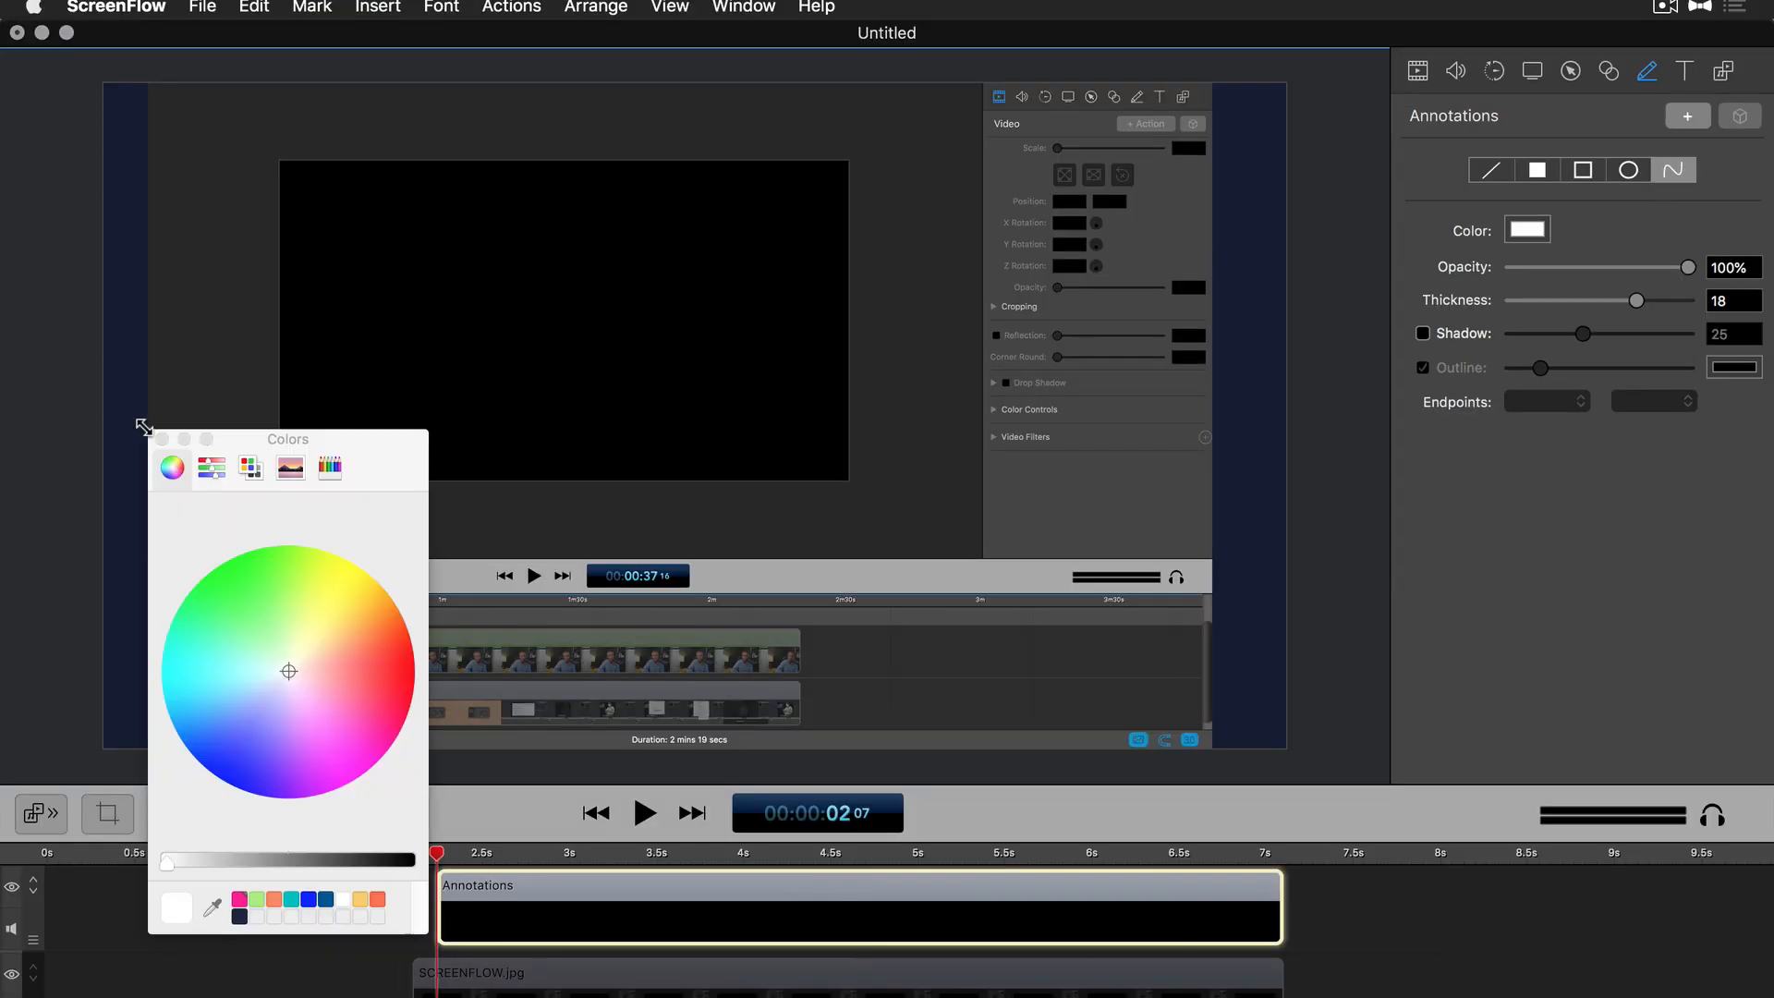